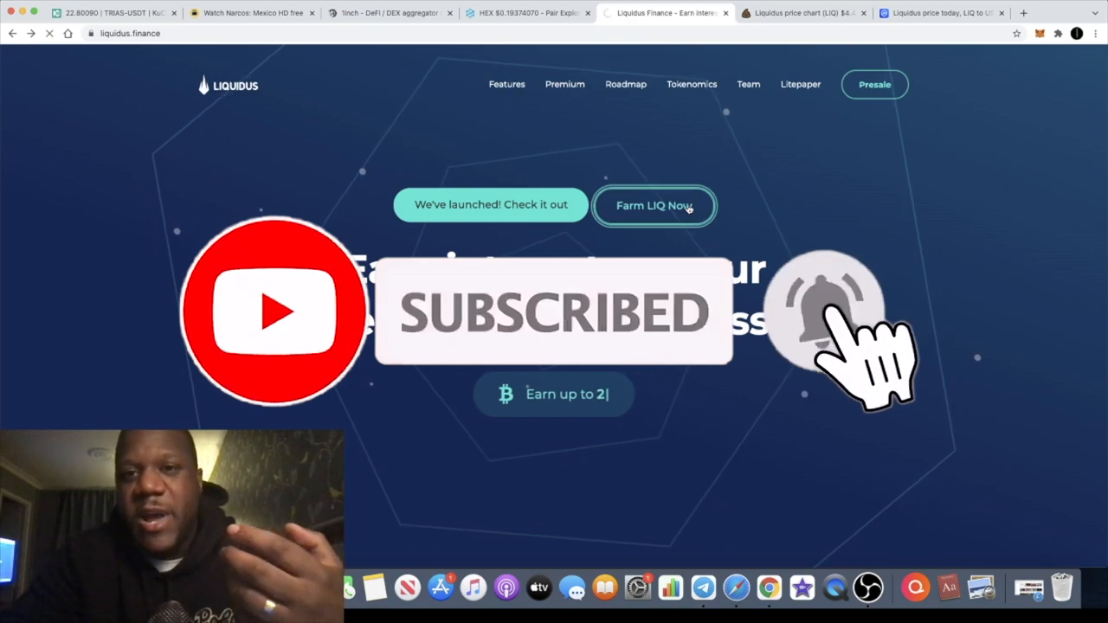
- Open the LIQ yield farming pools and review the 12-month single-token stake earning about 188 LIQ
left_click(654, 206)
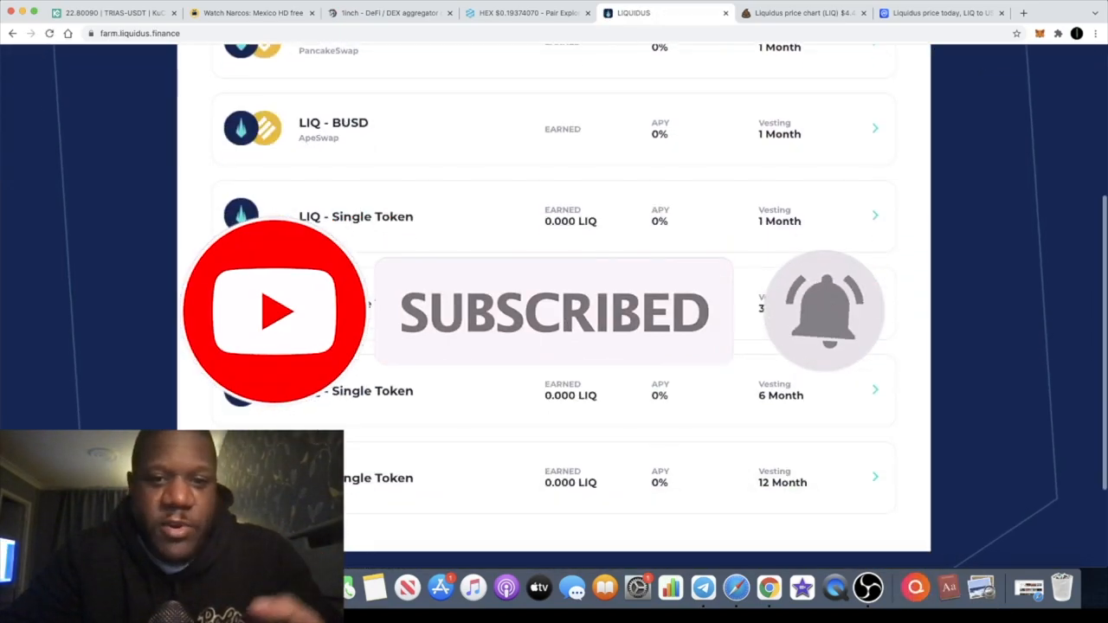
scroll("down", 3)
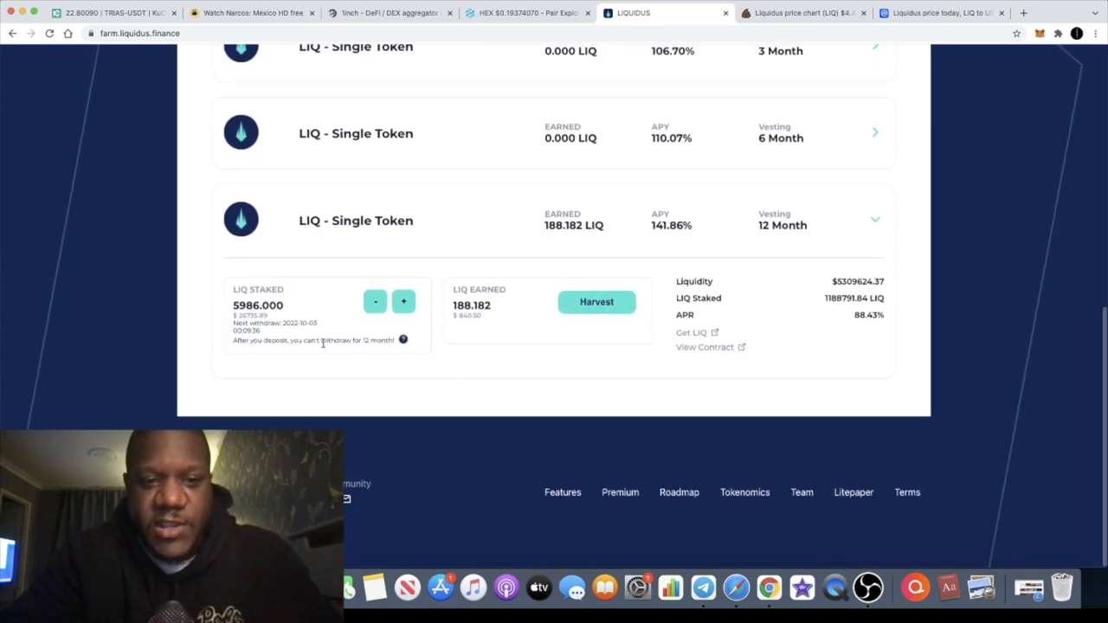
mouse_move(721, 230)
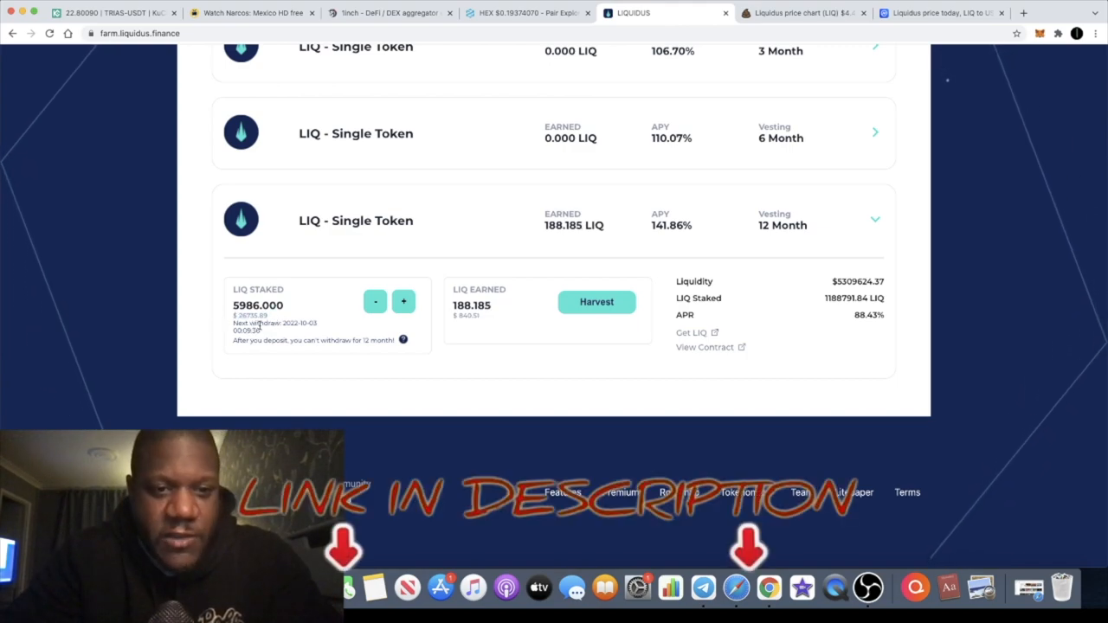
scroll("down", 3)
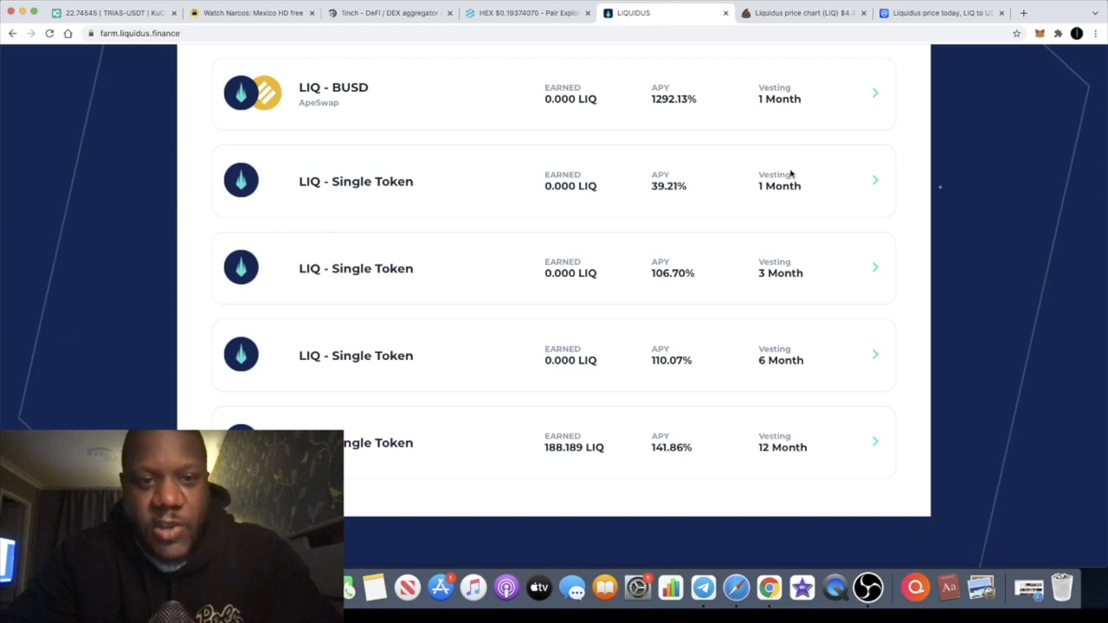
scroll("down", 3)
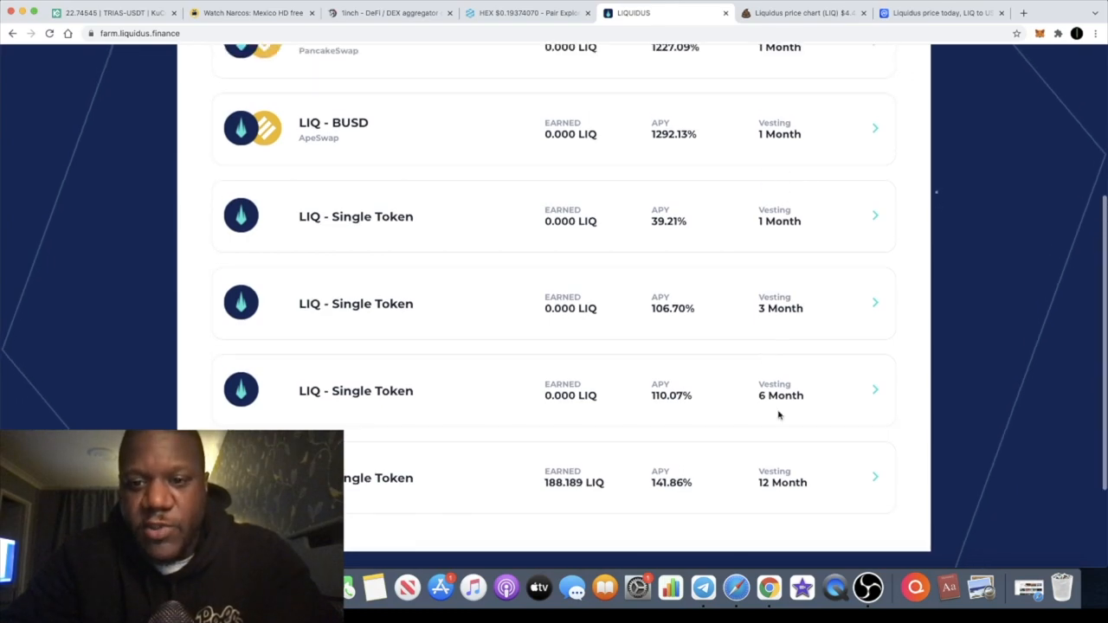
scroll("up", 3)
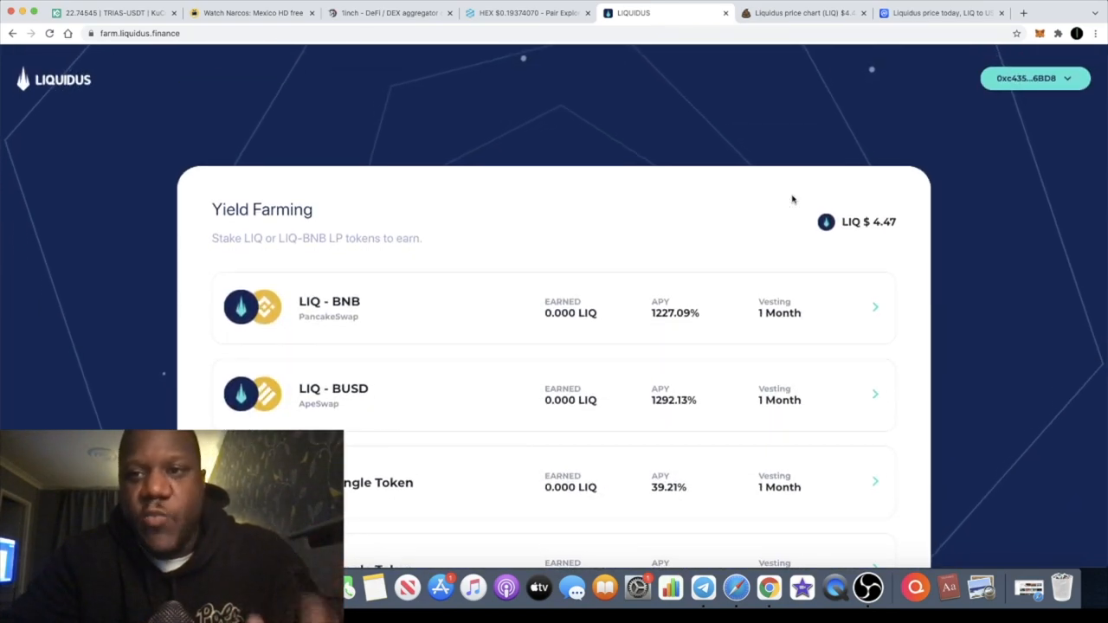
scroll("down", 3)
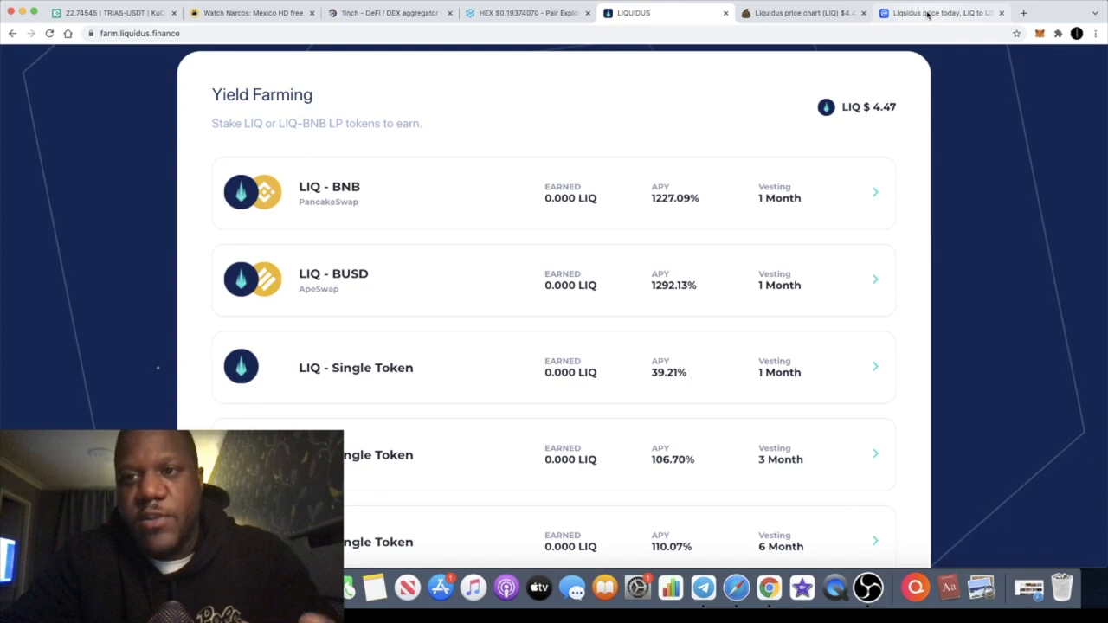
- Switch to the CoinMarketCap Liquidus price page and check LIQ at $4.48
left_click(941, 12)
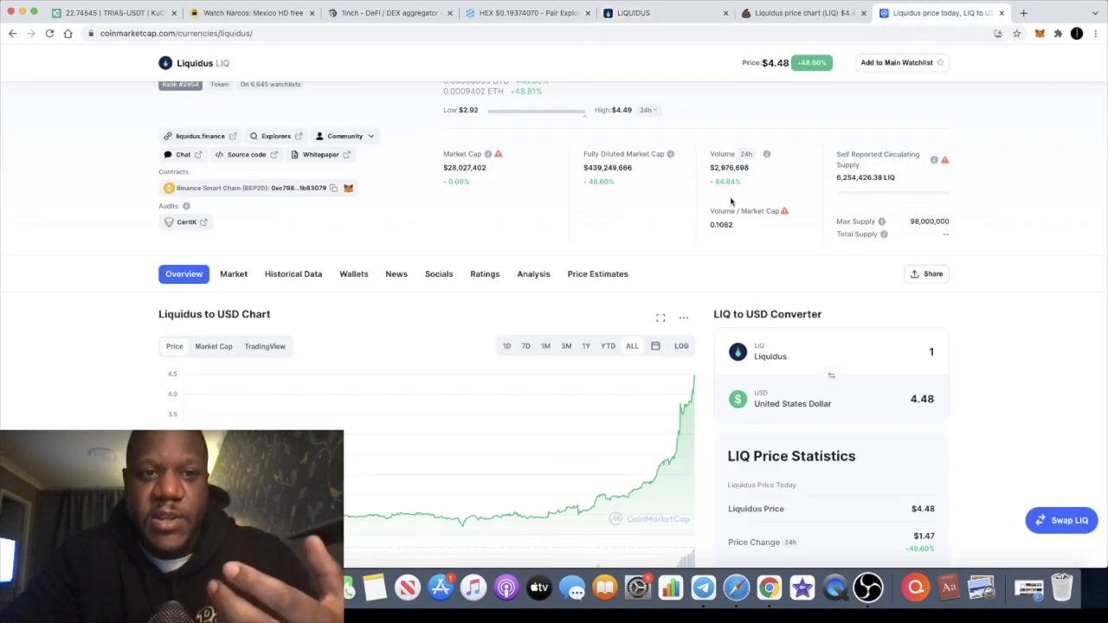
scroll("up", 3)
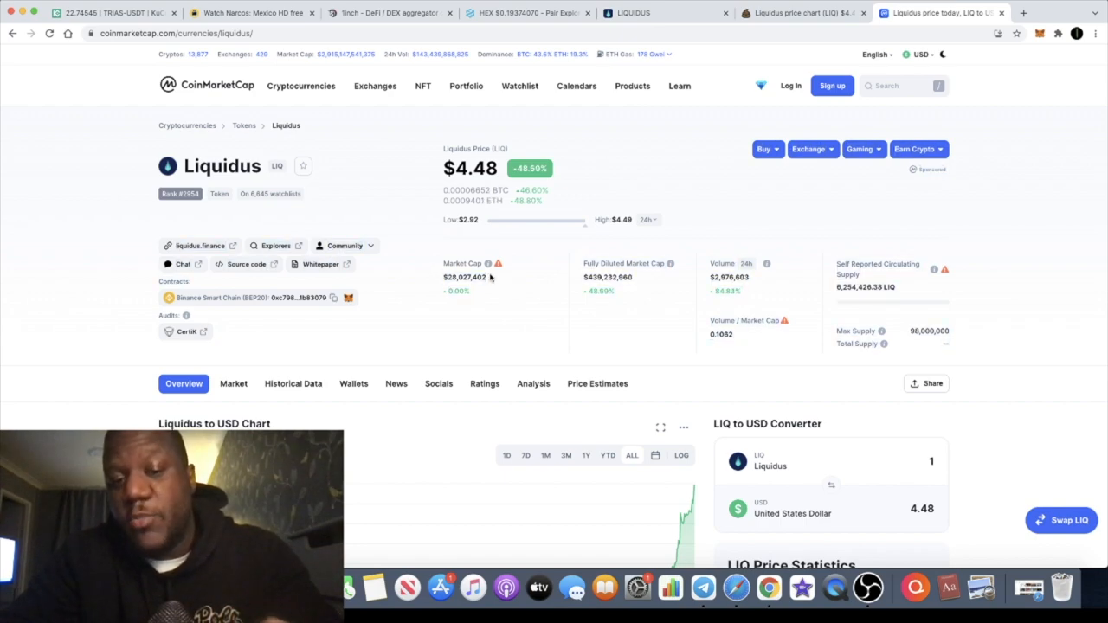
mouse_move(572, 286)
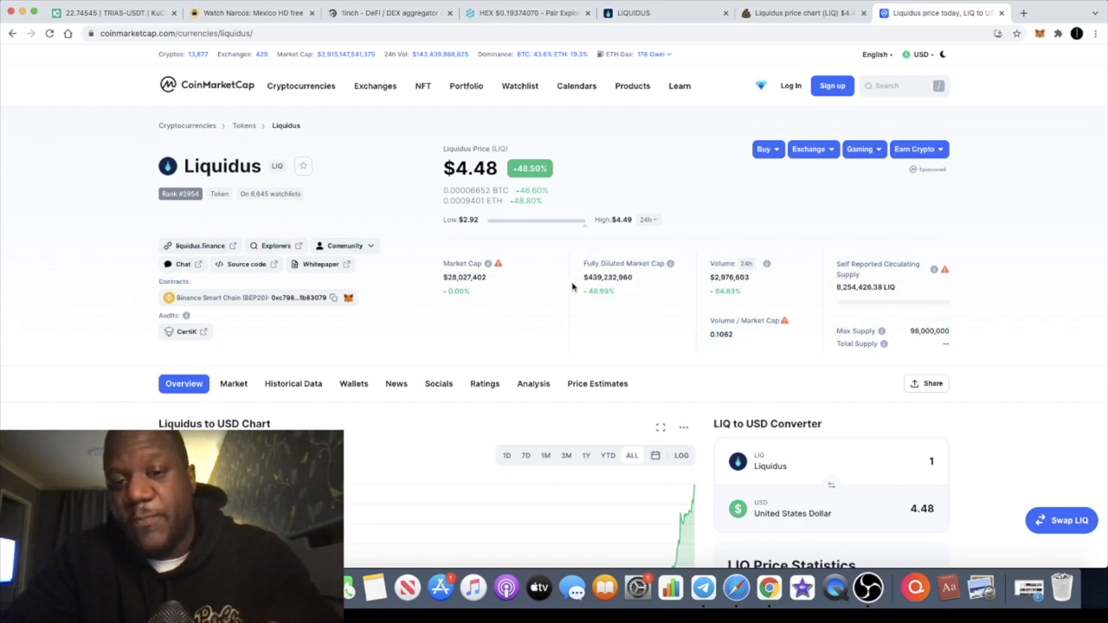
mouse_move(626, 290)
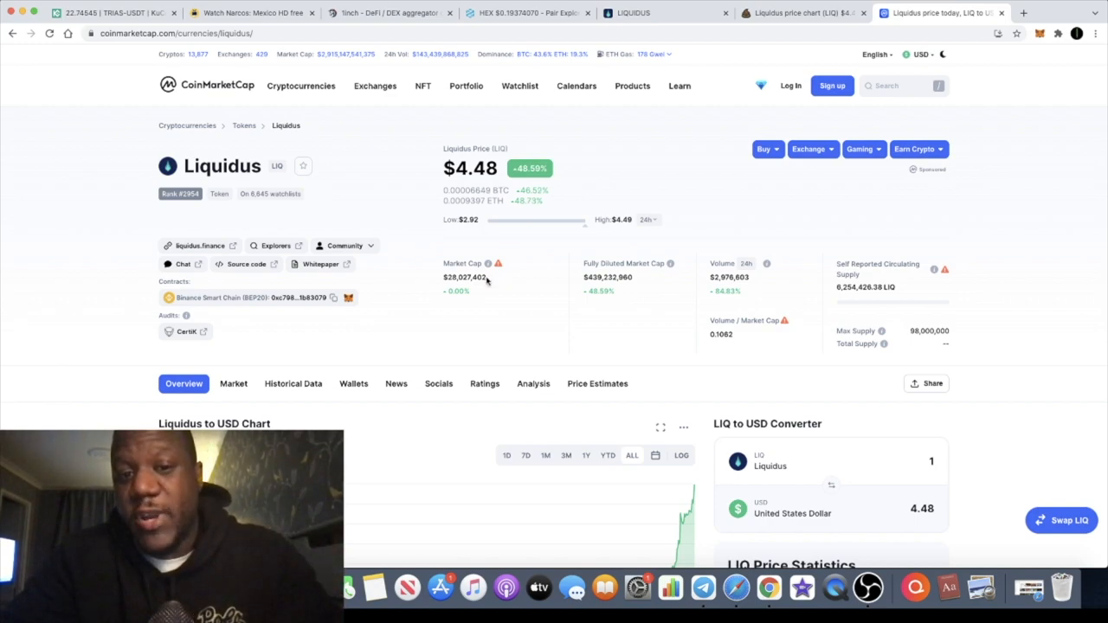
double_click(464, 277)
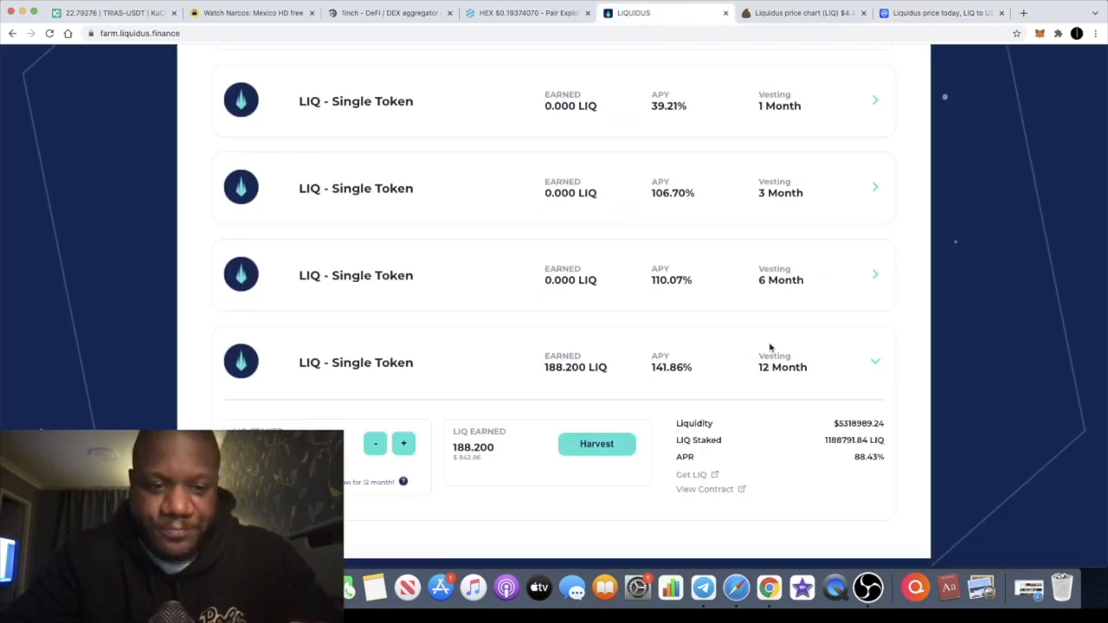
mouse_move(597, 444)
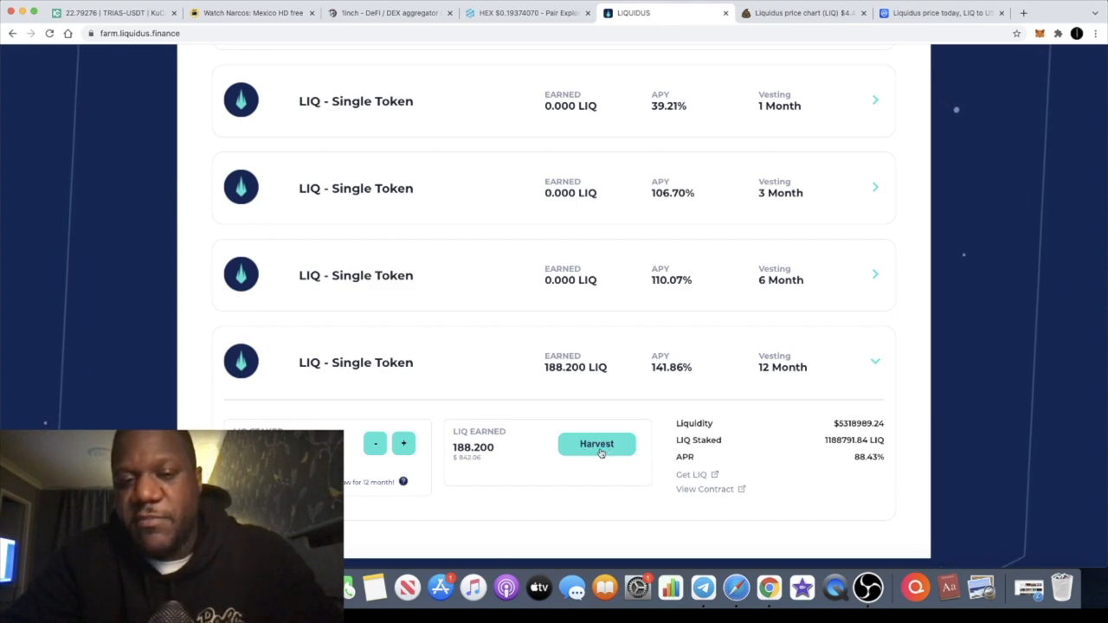
mouse_move(609, 428)
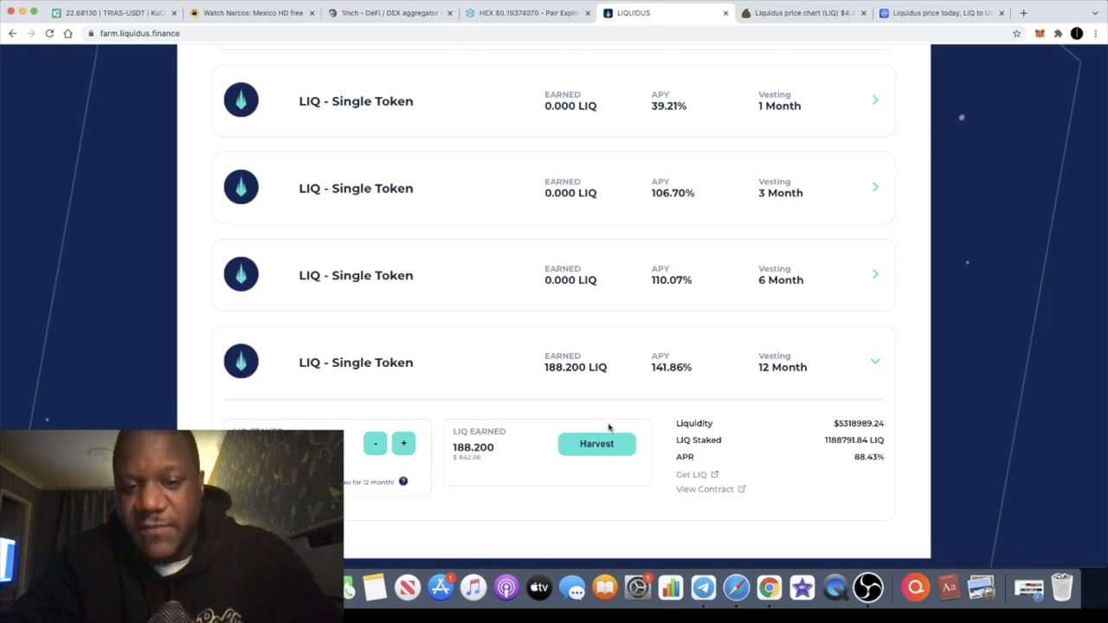
- Glance at the PooCoin LIQ chart near $4.50, then return to the 12-month pool (188.203 LIQ earned)
left_click(796, 13)
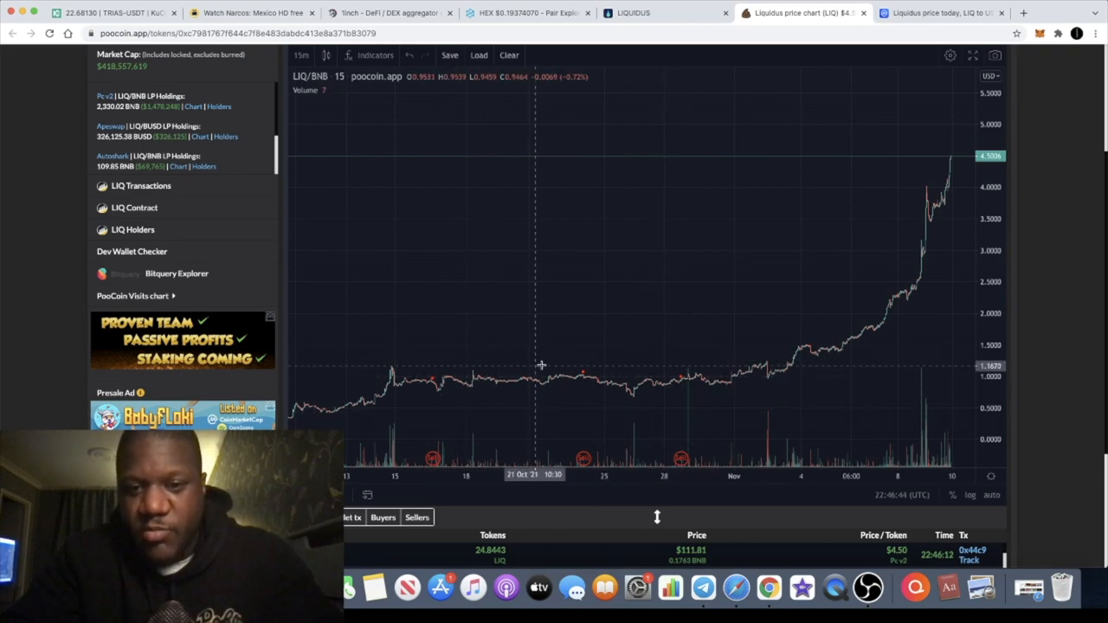
mouse_move(623, 361)
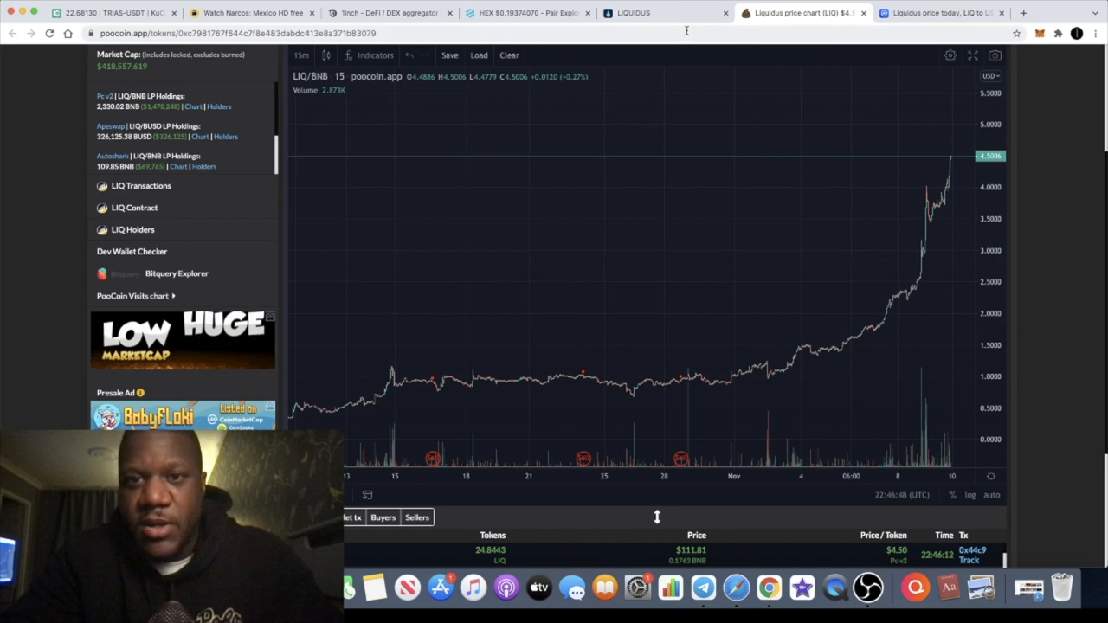
left_click(645, 12)
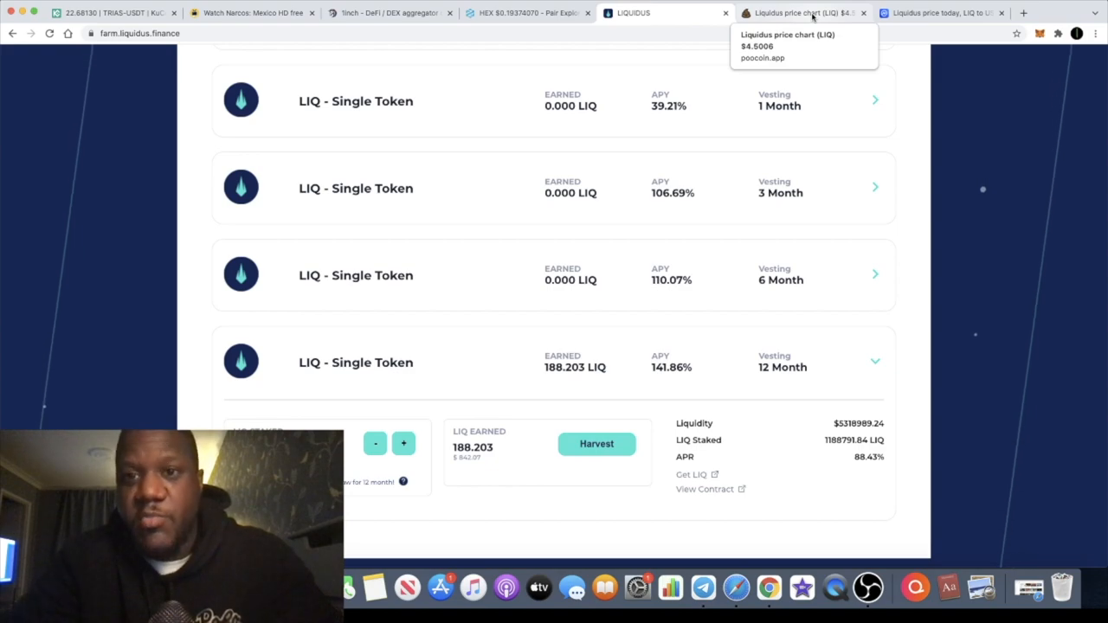
- Review PooCoin's LIQ/BNB chart from October to about $4.58, then return to the staking pool
left_click(801, 12)
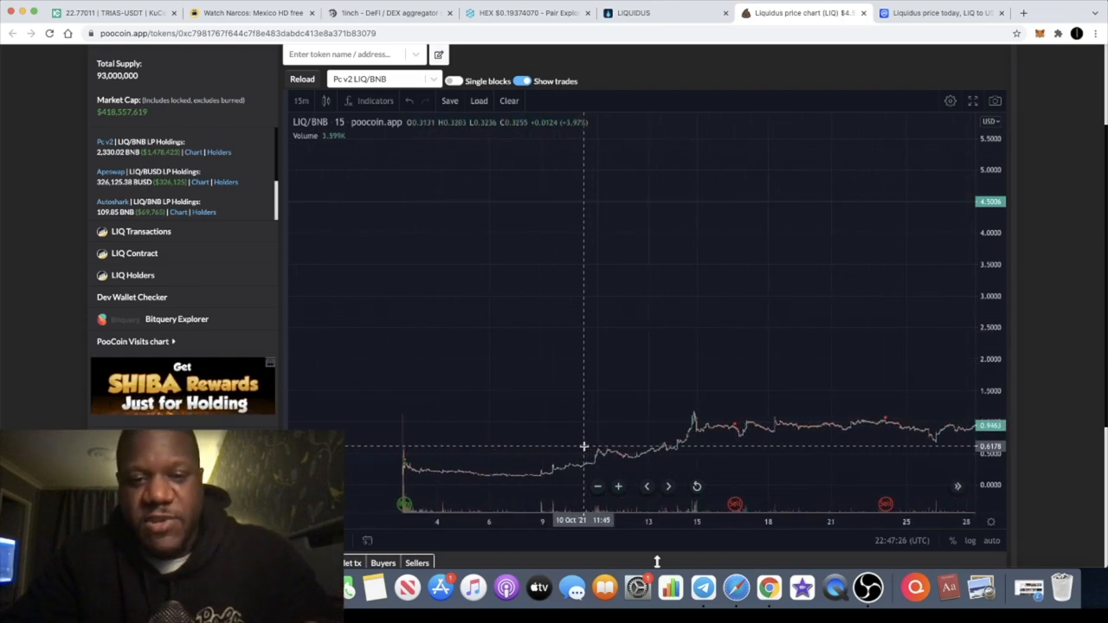
mouse_move(545, 458)
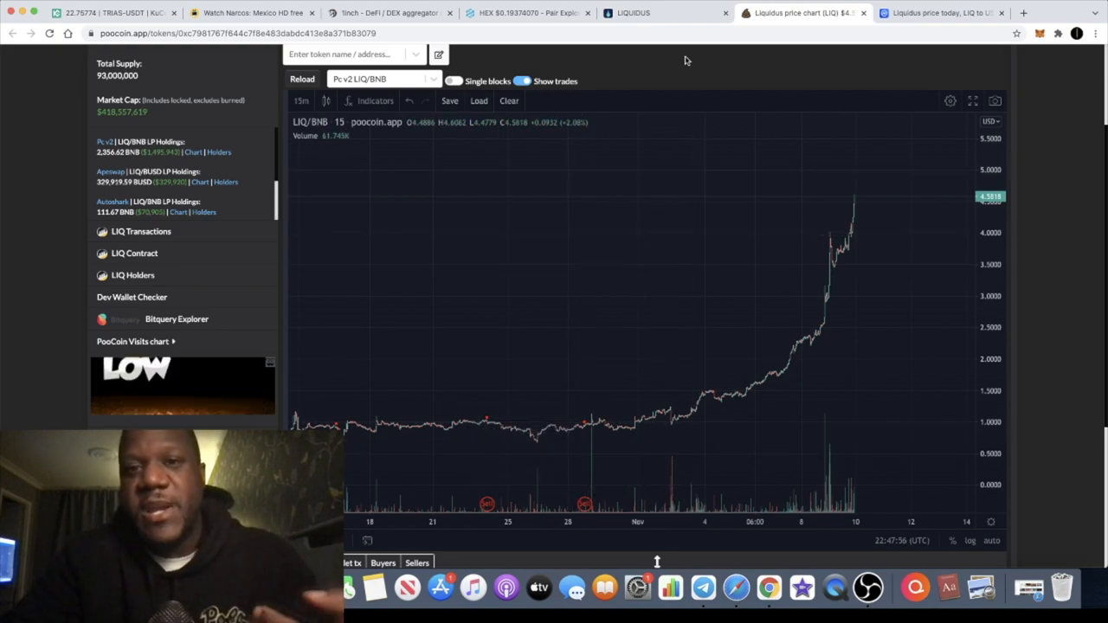
left_click(666, 12)
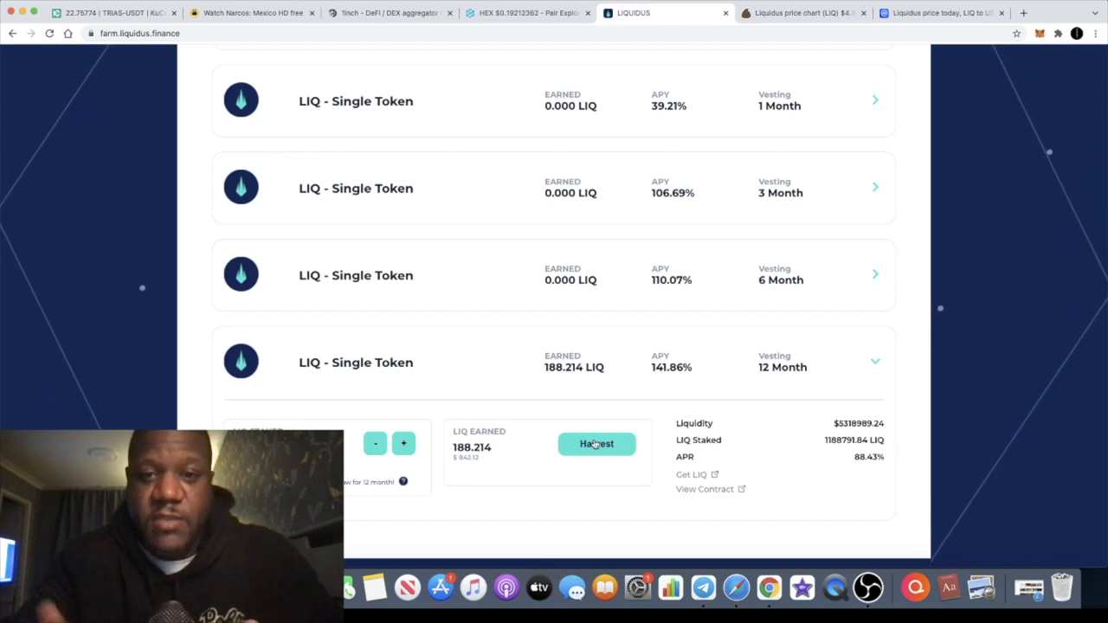
mouse_move(584, 135)
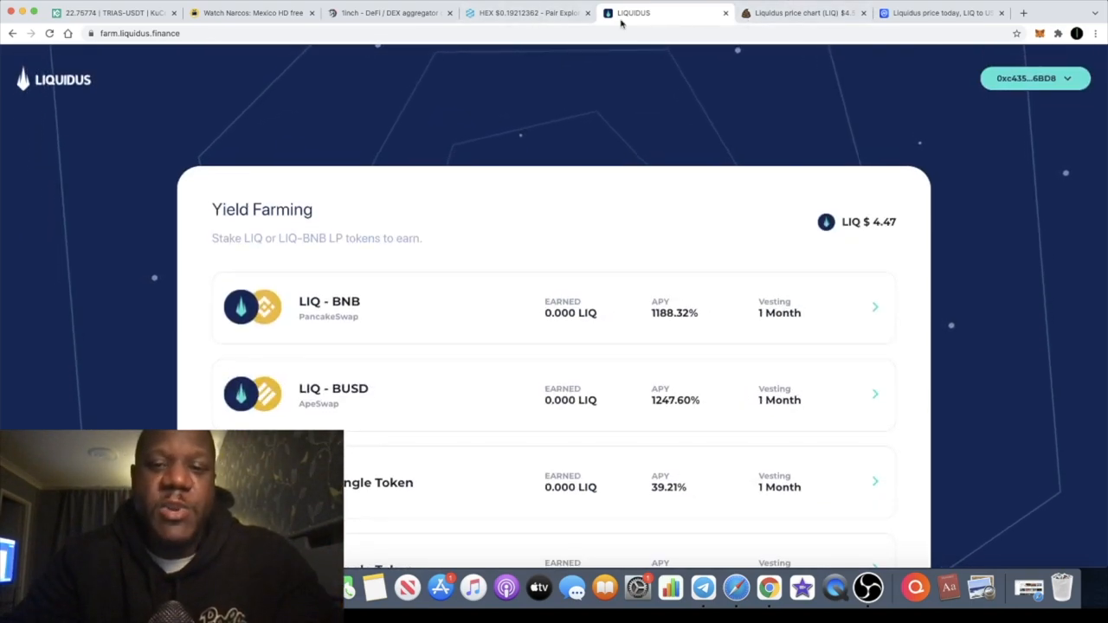
mouse_move(604, 112)
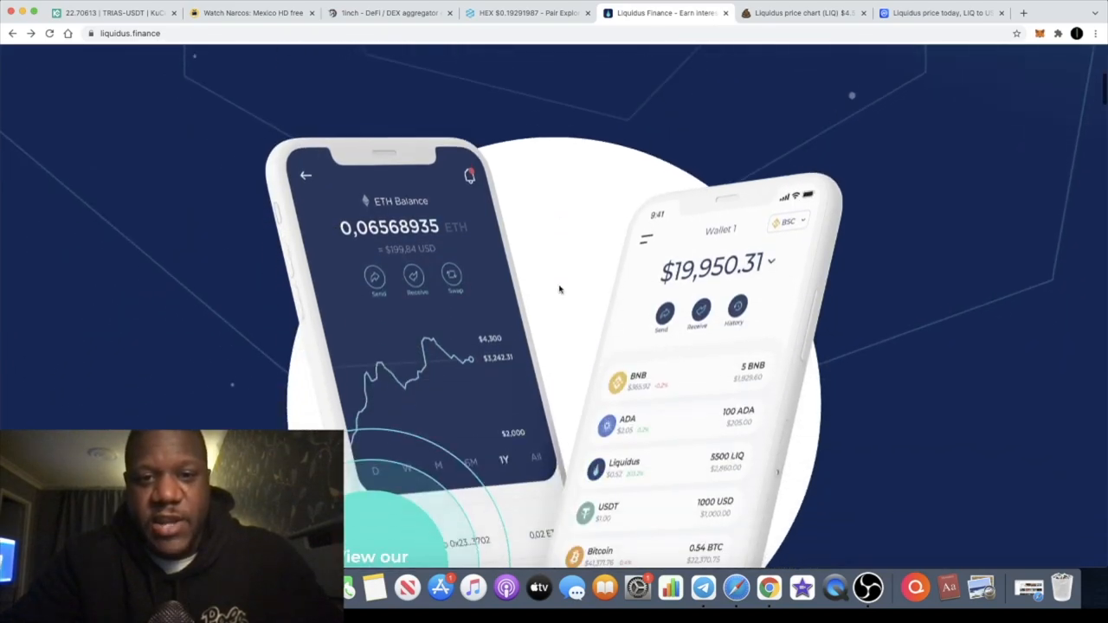
- Scroll the homepage through the Liquidus Boost and Loans & Stablefarm slides to Simplicity
scroll("down", 3)
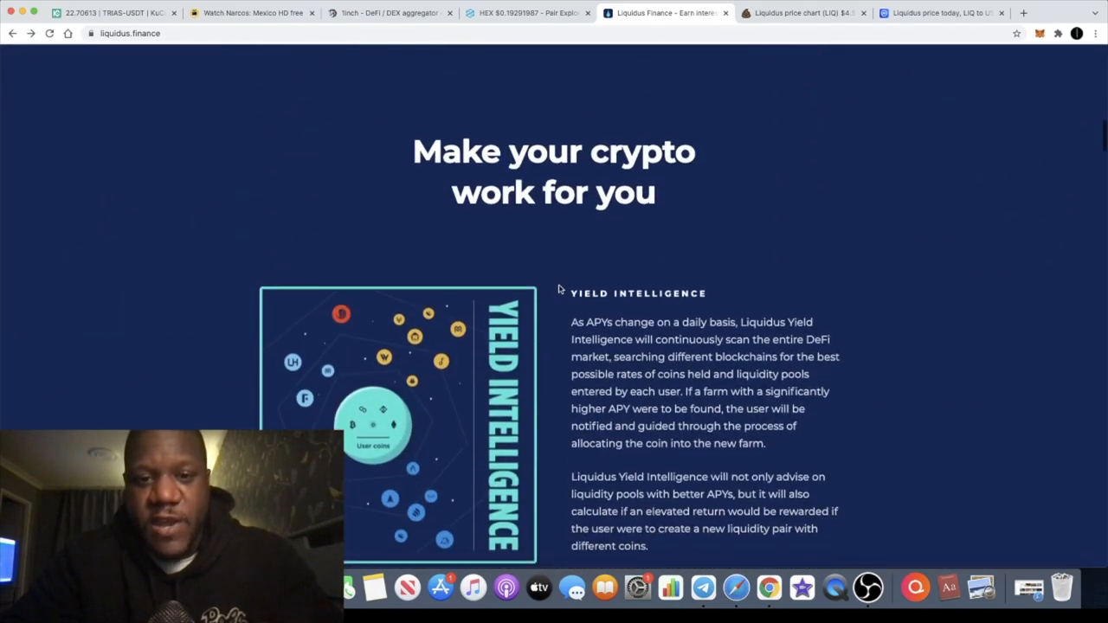
scroll("down", 3)
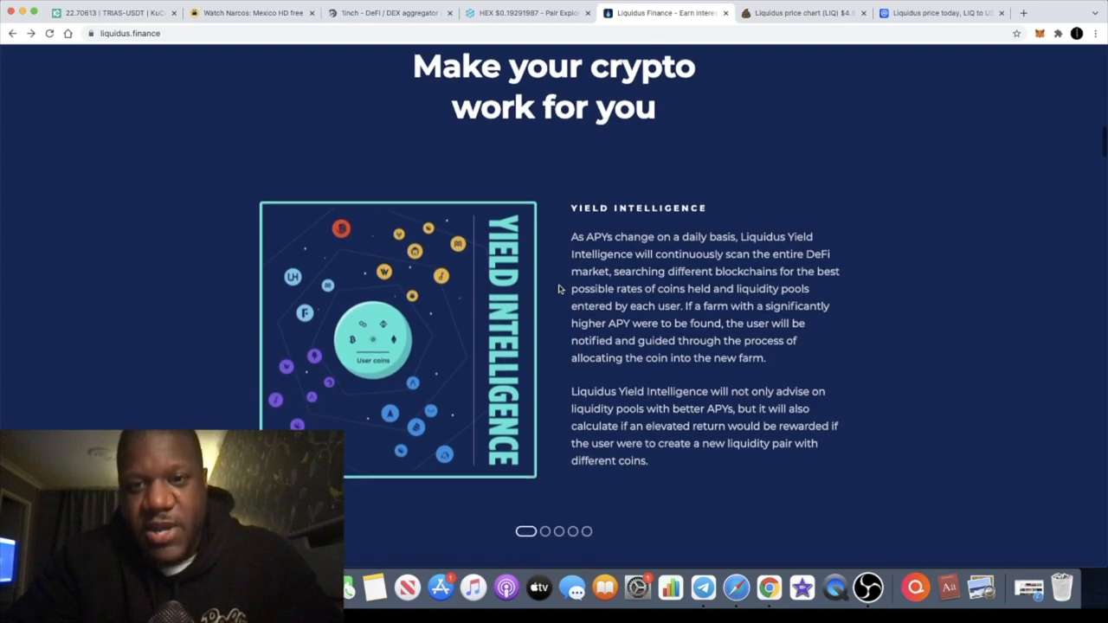
scroll("down", 3)
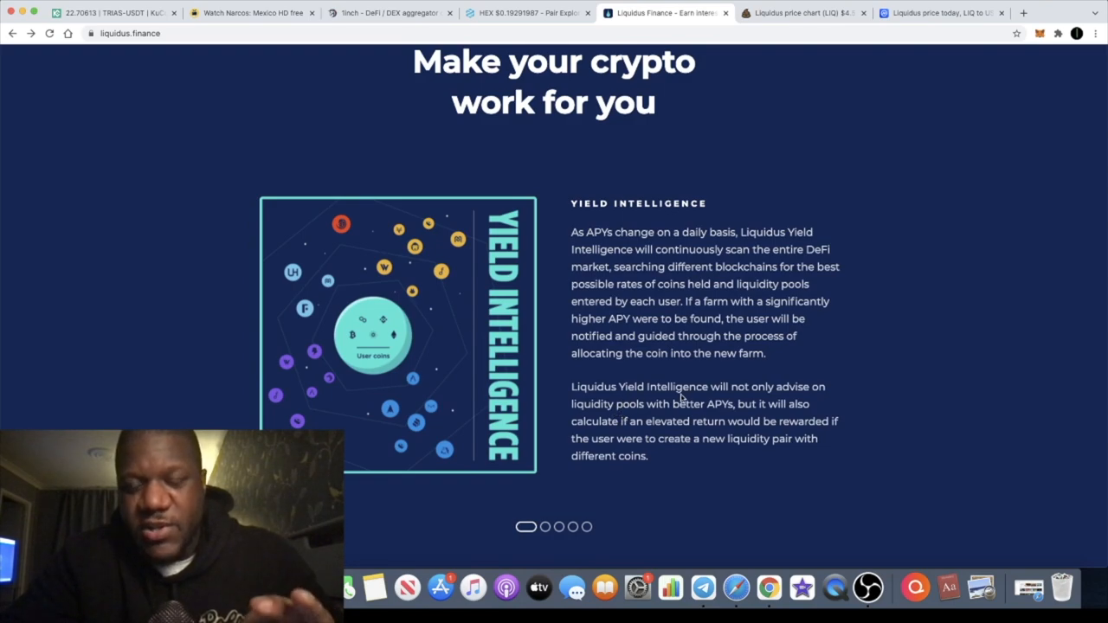
mouse_move(723, 419)
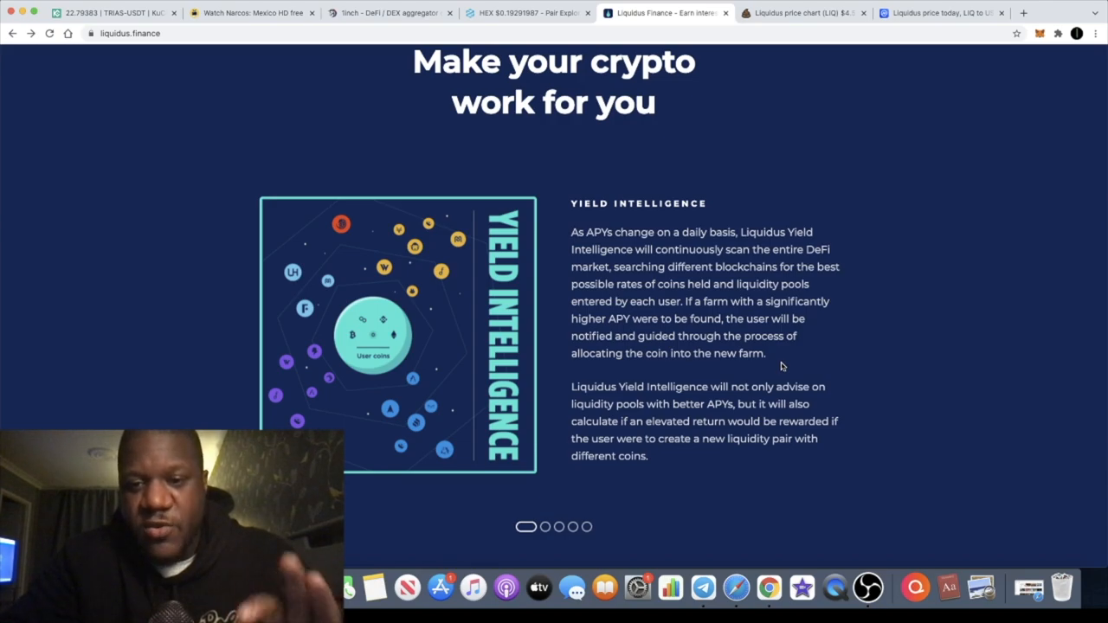
left_click(541, 526)
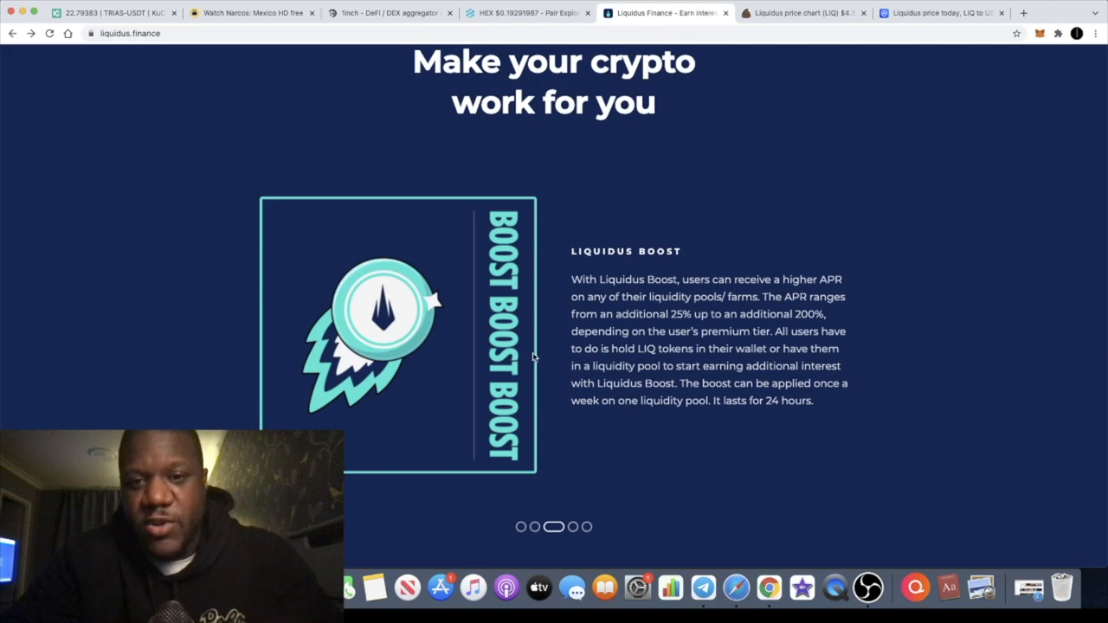
mouse_move(522, 353)
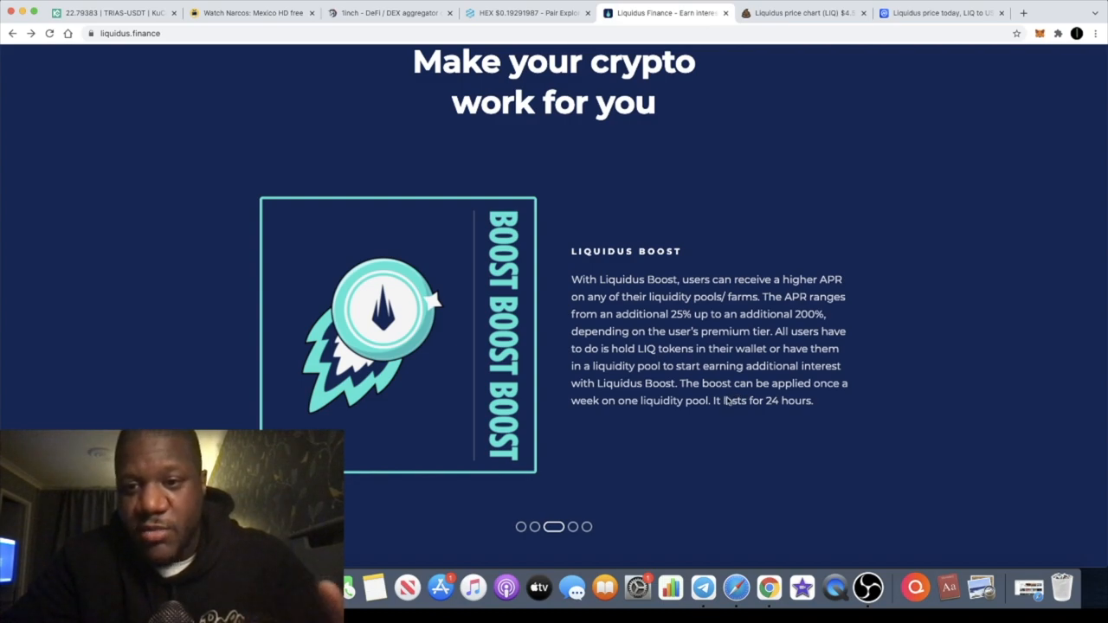
mouse_move(757, 351)
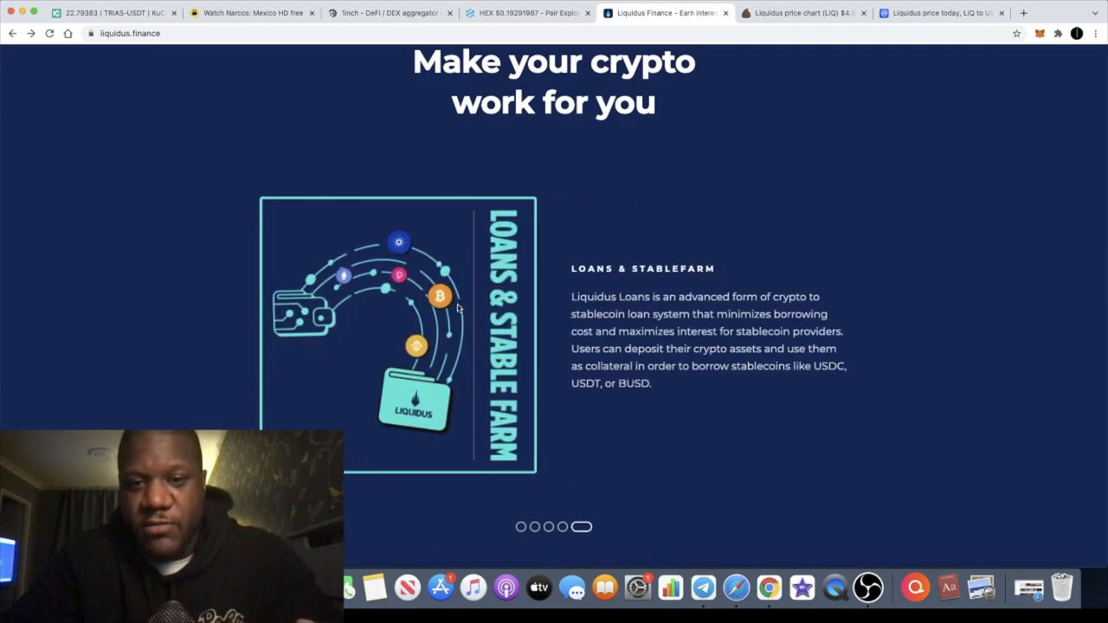
scroll("down", 3)
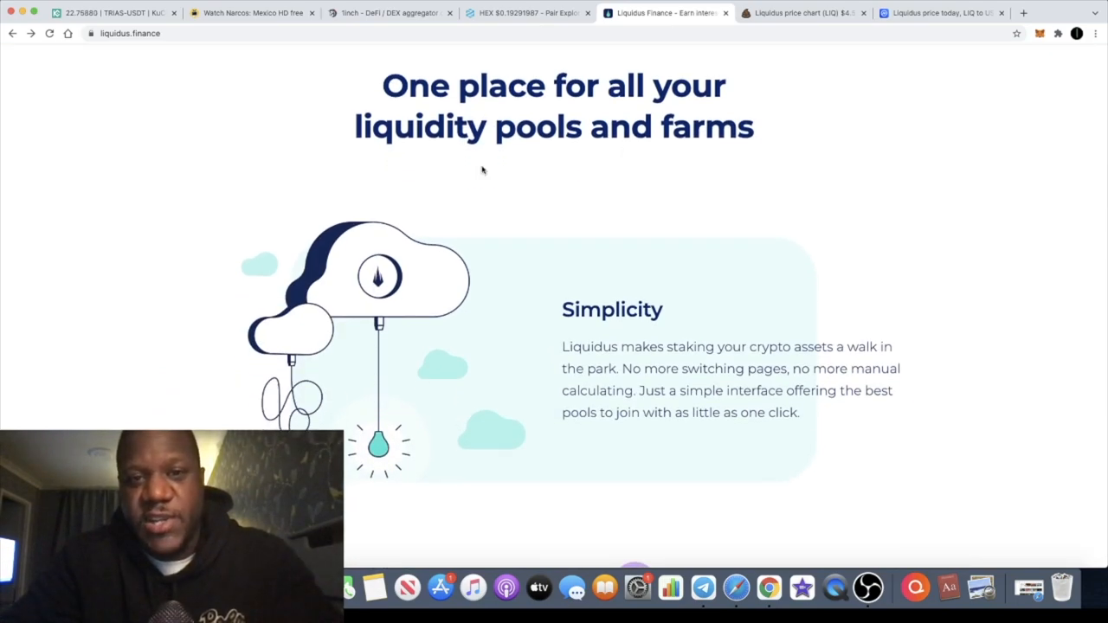
mouse_move(697, 203)
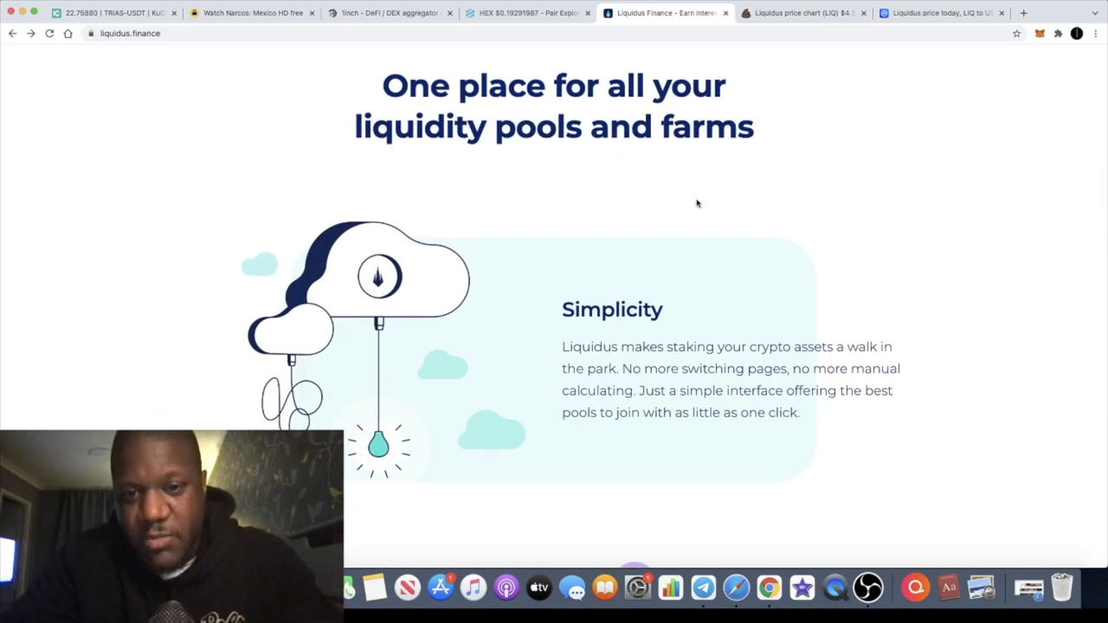
mouse_move(654, 358)
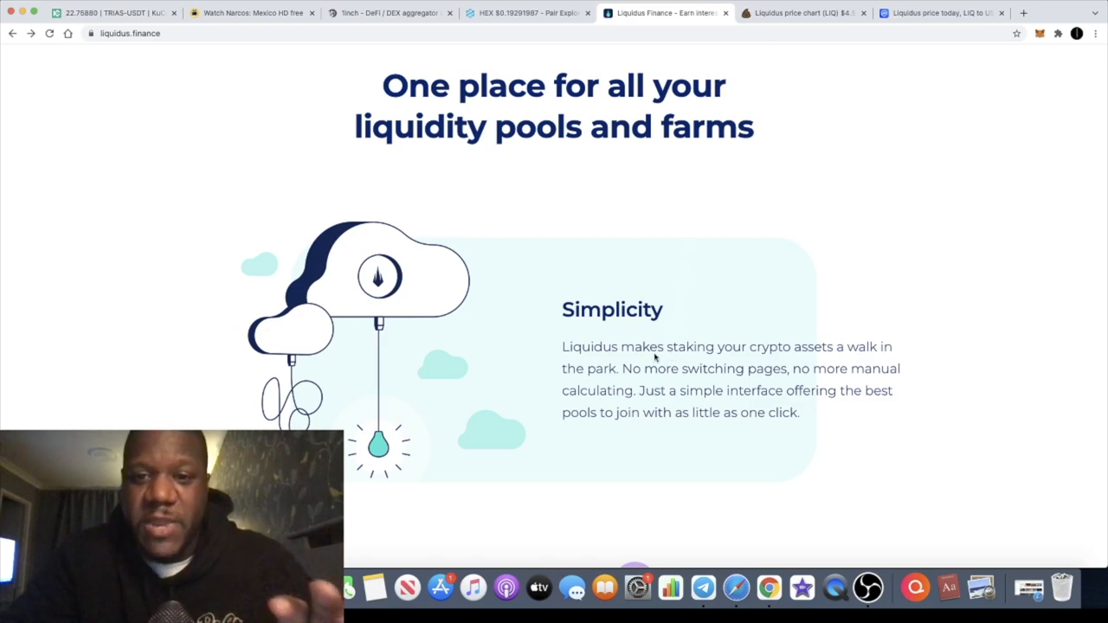
mouse_move(653, 360)
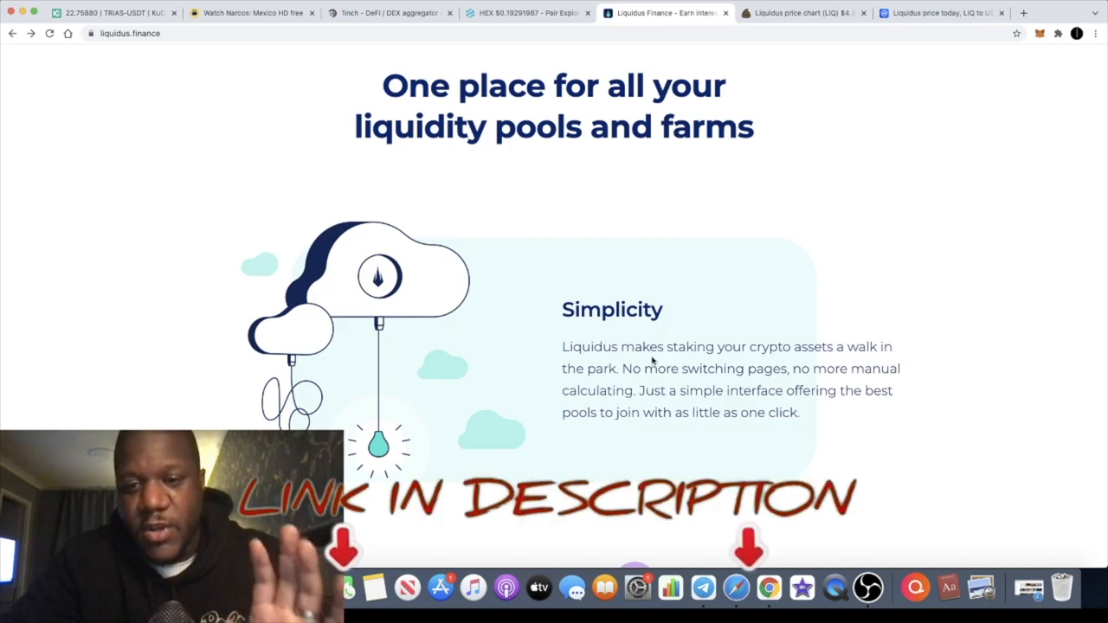
- Review the Safety and Premium fee-tier sections, then open the Yield Farming page (LIQ $4.49)
scroll("down", 3)
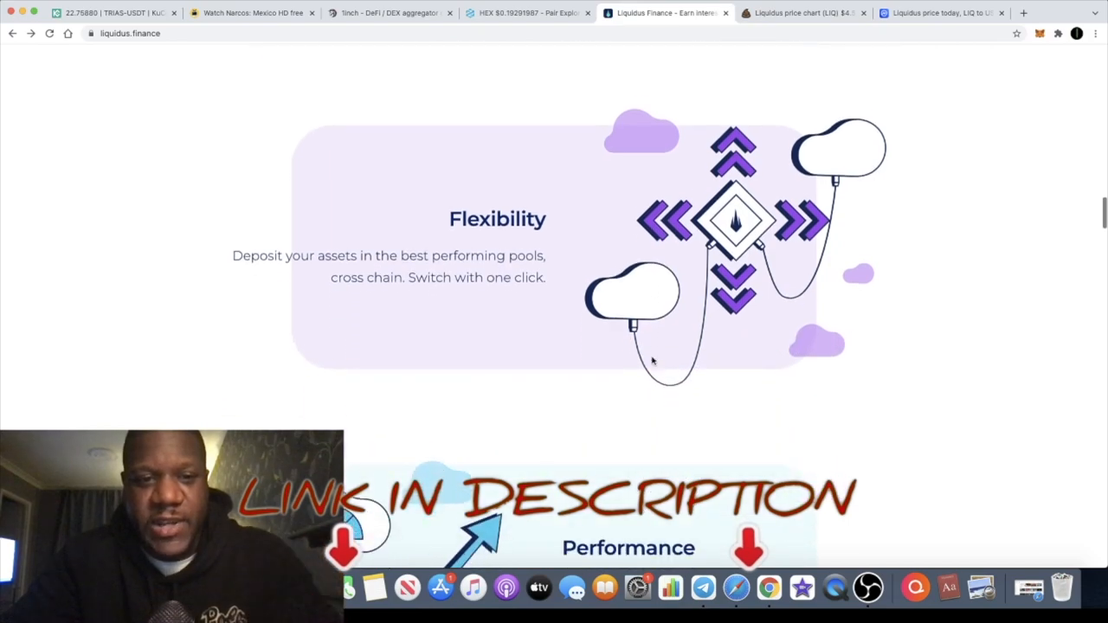
scroll("down", 3)
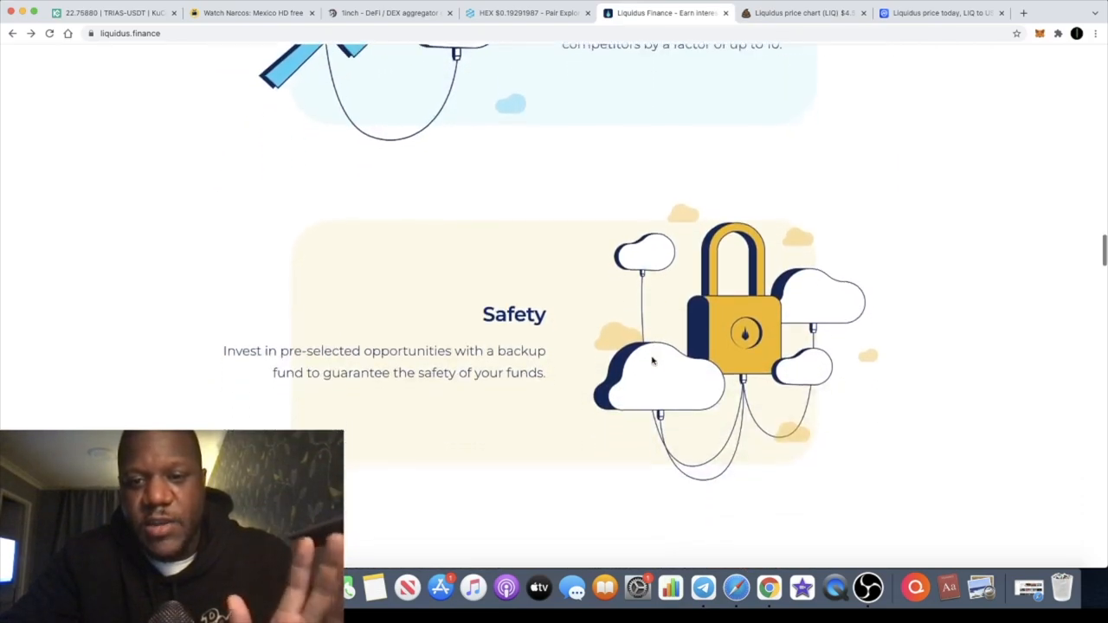
scroll("down", 3)
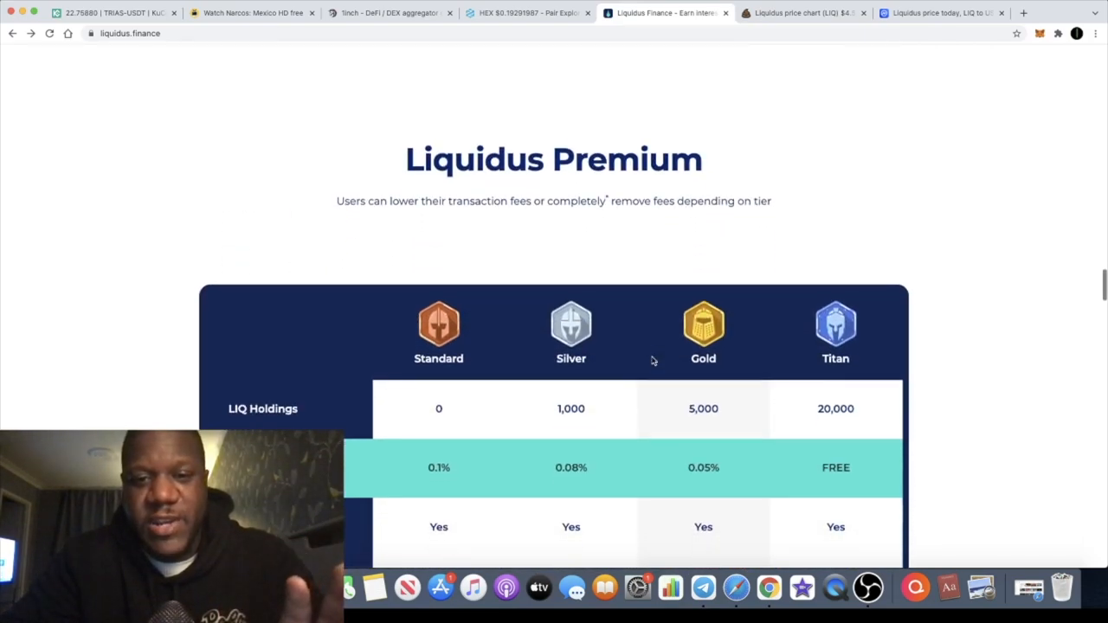
scroll("down", 3)
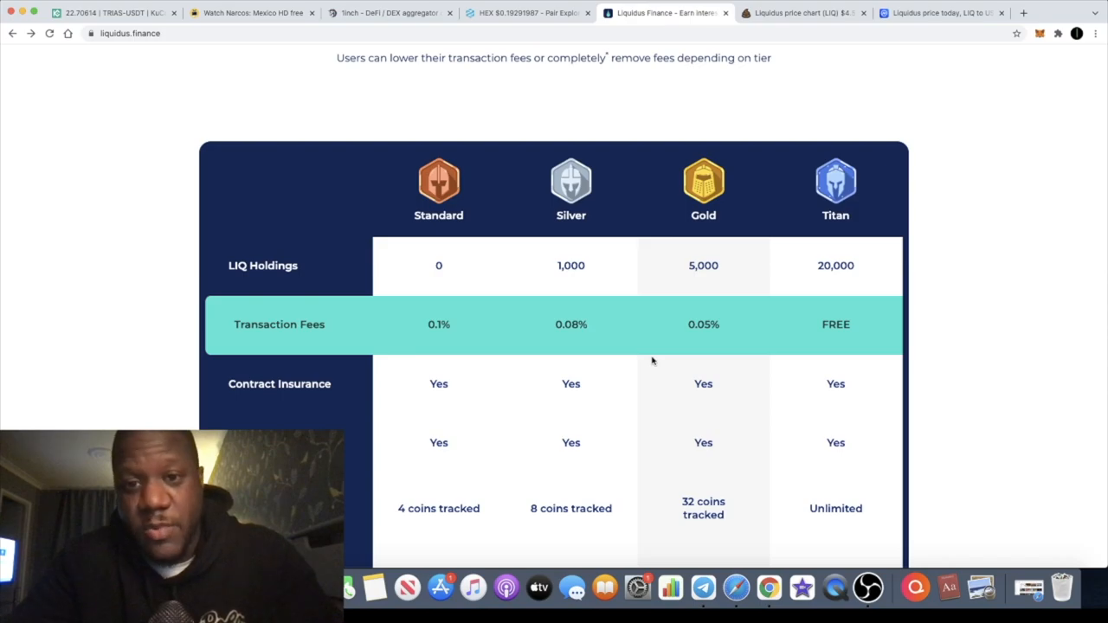
scroll("up", 3)
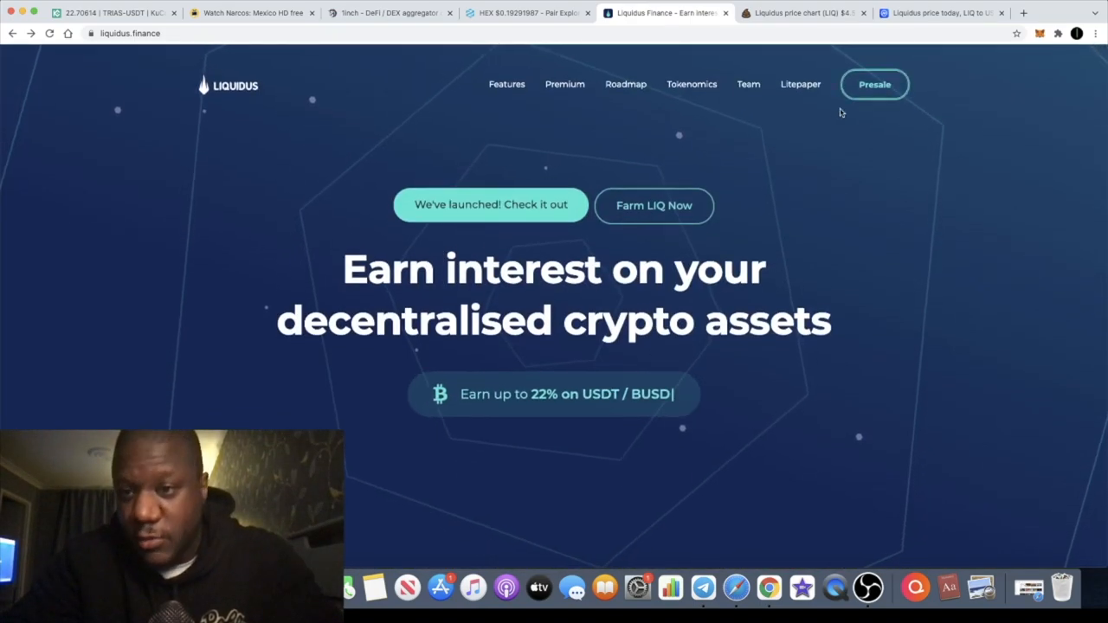
scroll("down", 3)
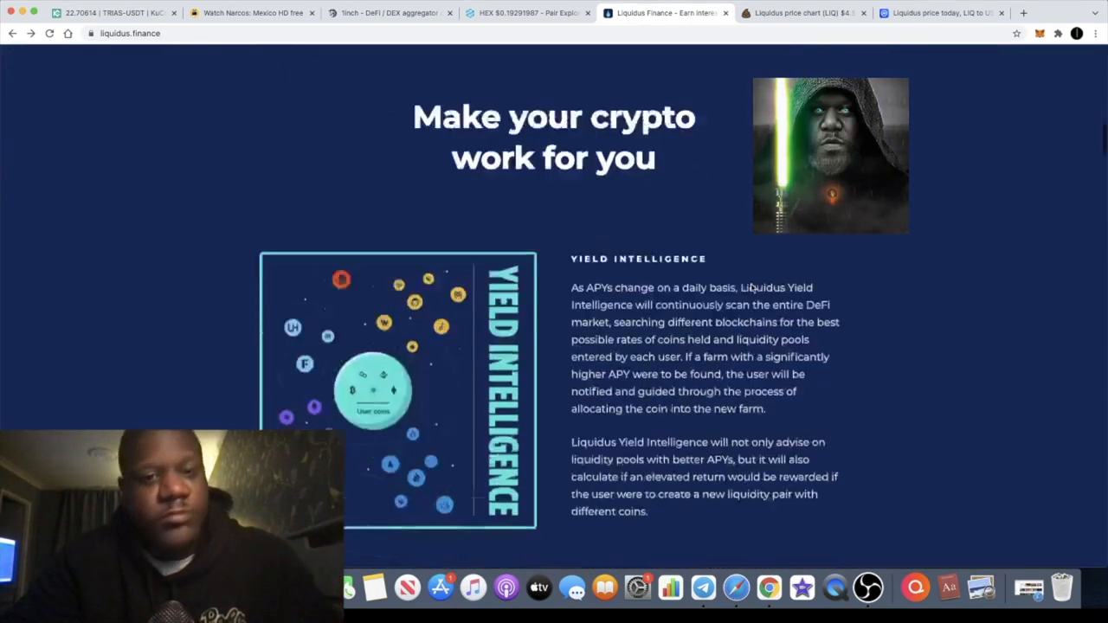
scroll("down", 3)
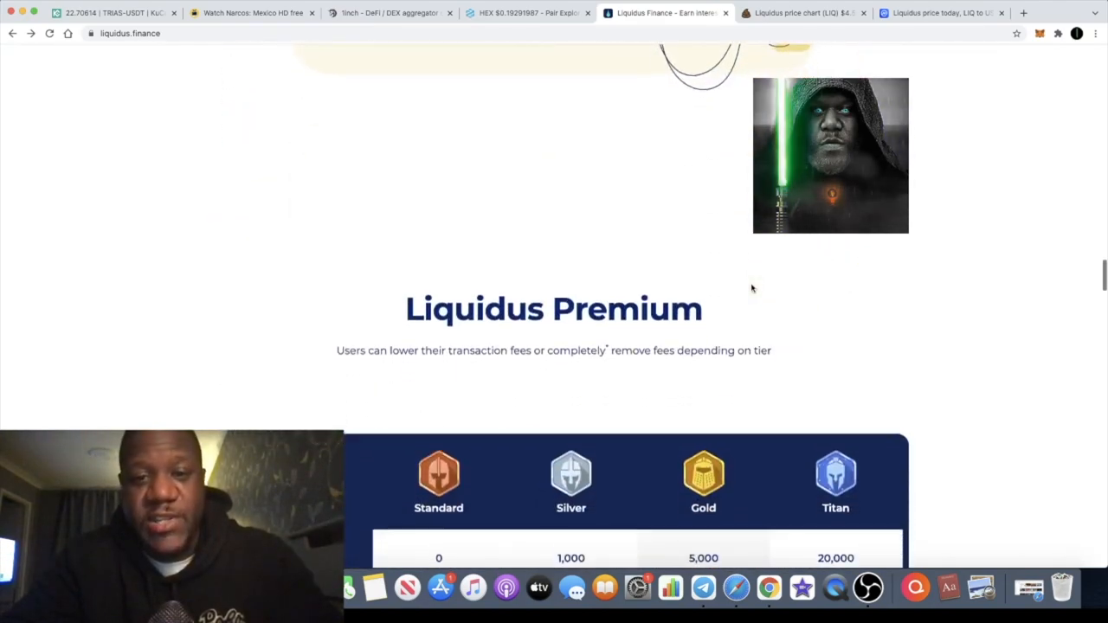
scroll("up", 3)
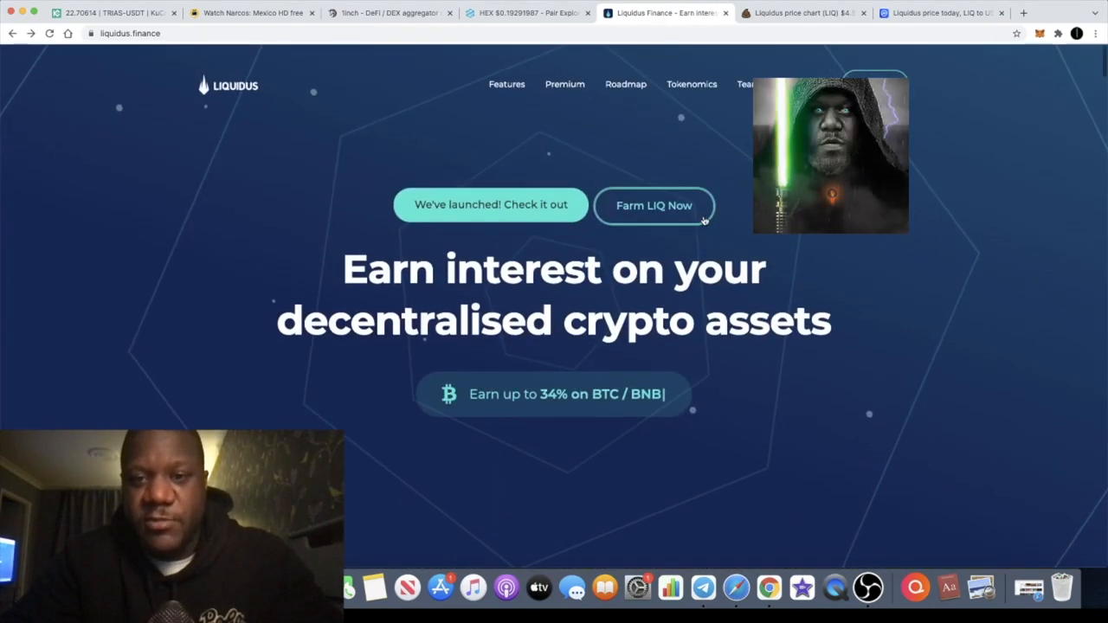
left_click(653, 205)
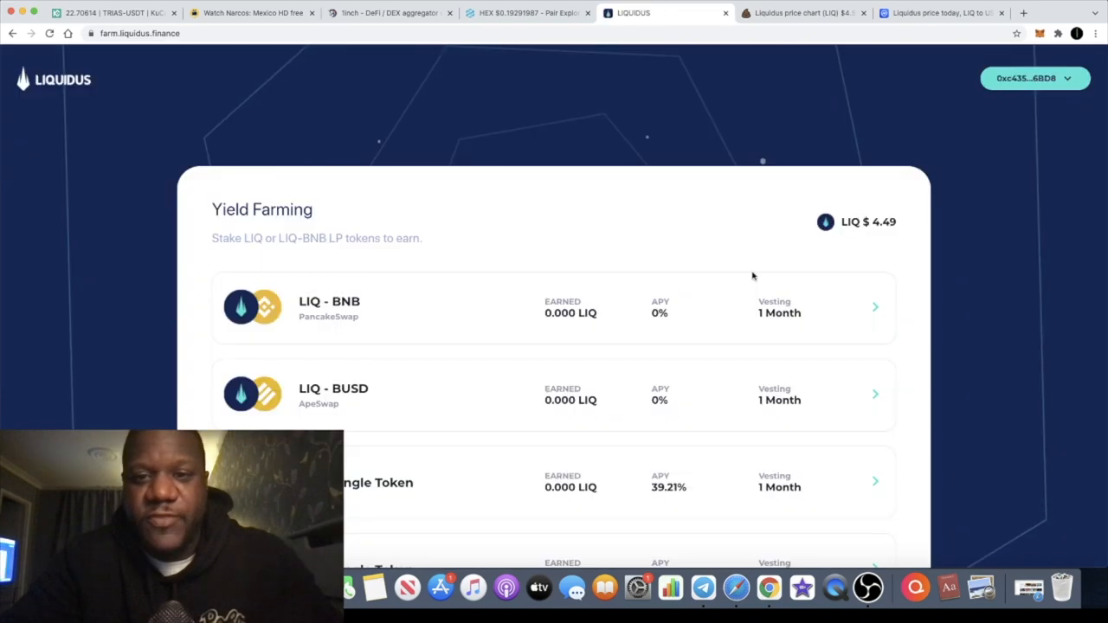
- Scroll to the 12 Month LIQ single-token pool at 141.86% APY with 188.235 LIQ earned
scroll("down", 3)
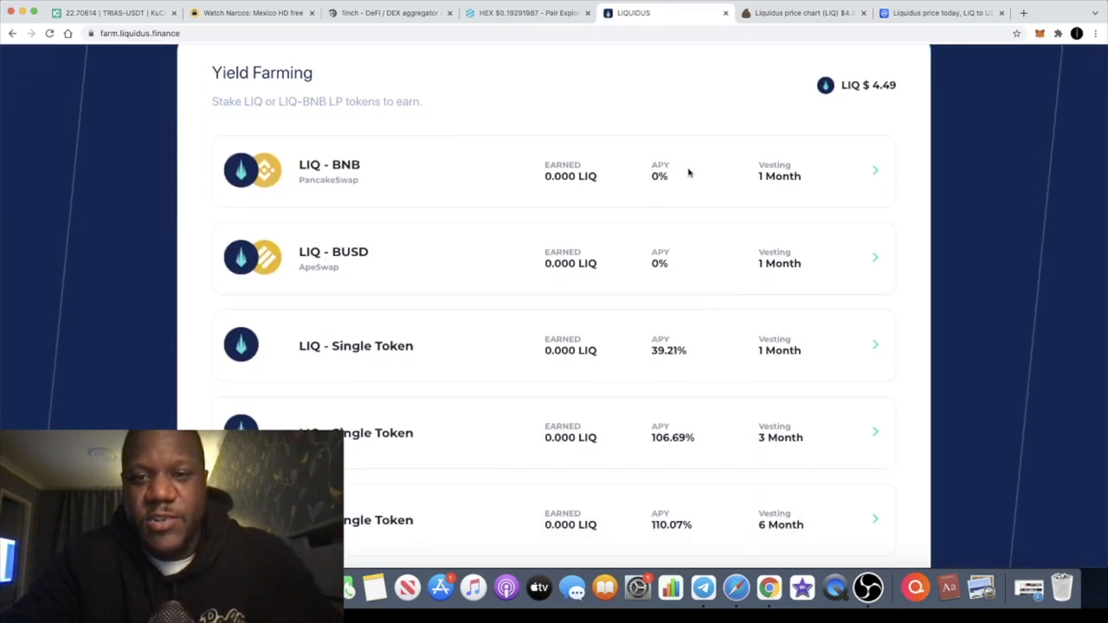
mouse_move(725, 397)
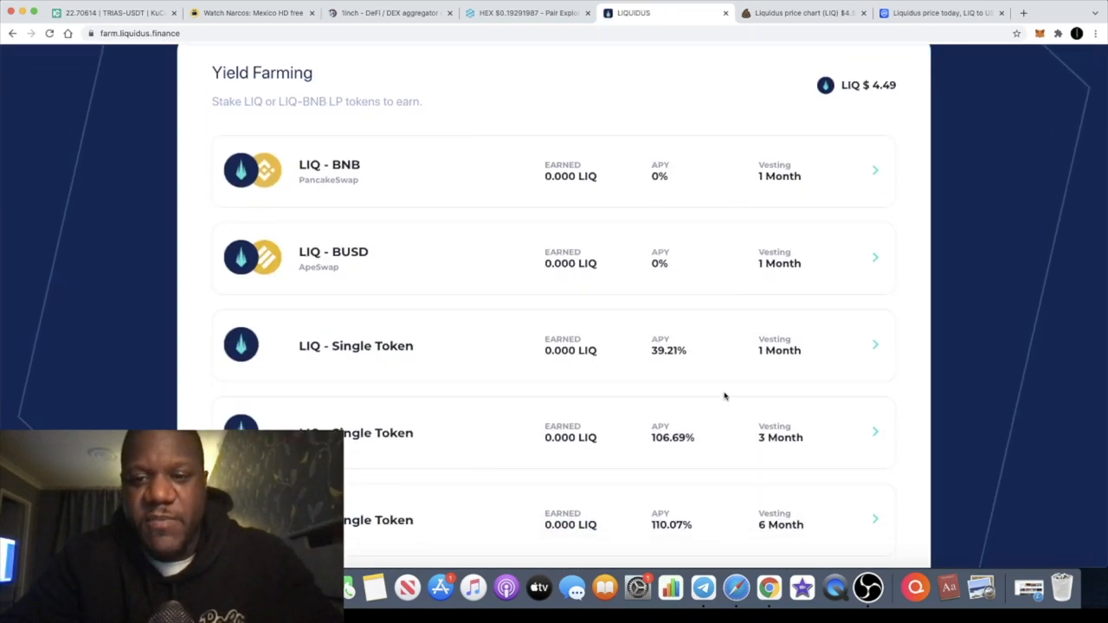
scroll("down", 3)
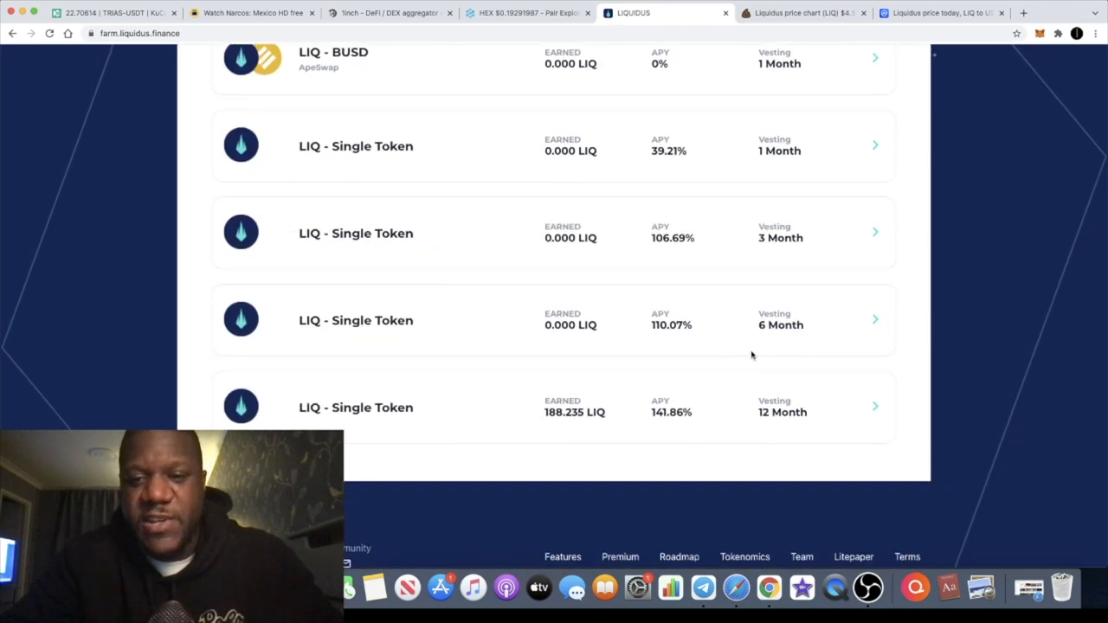
scroll("down", 3)
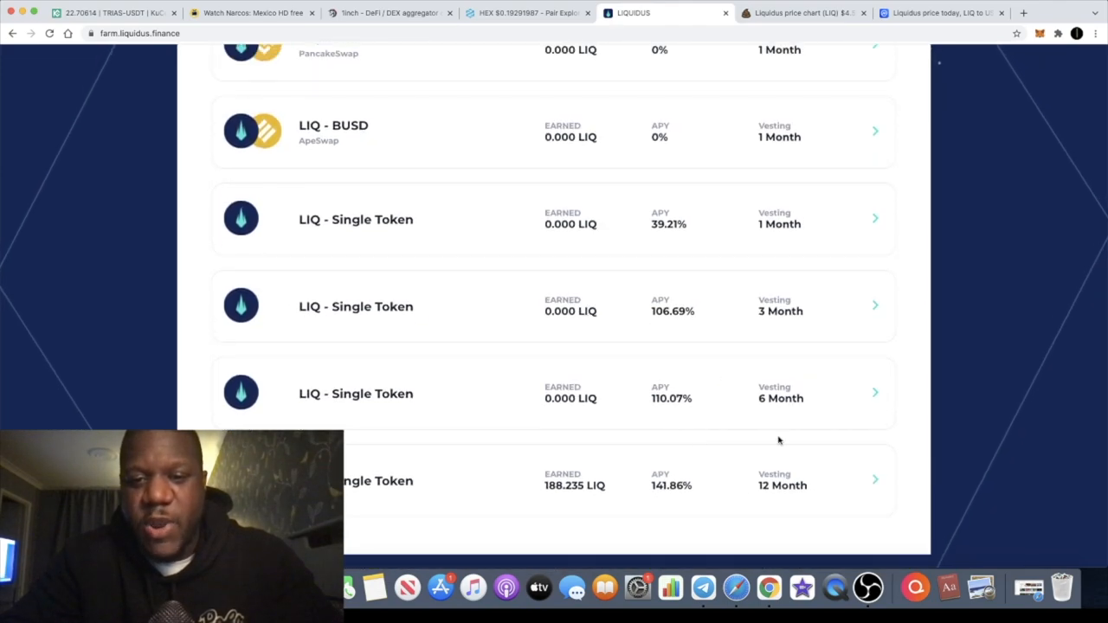
mouse_move(824, 410)
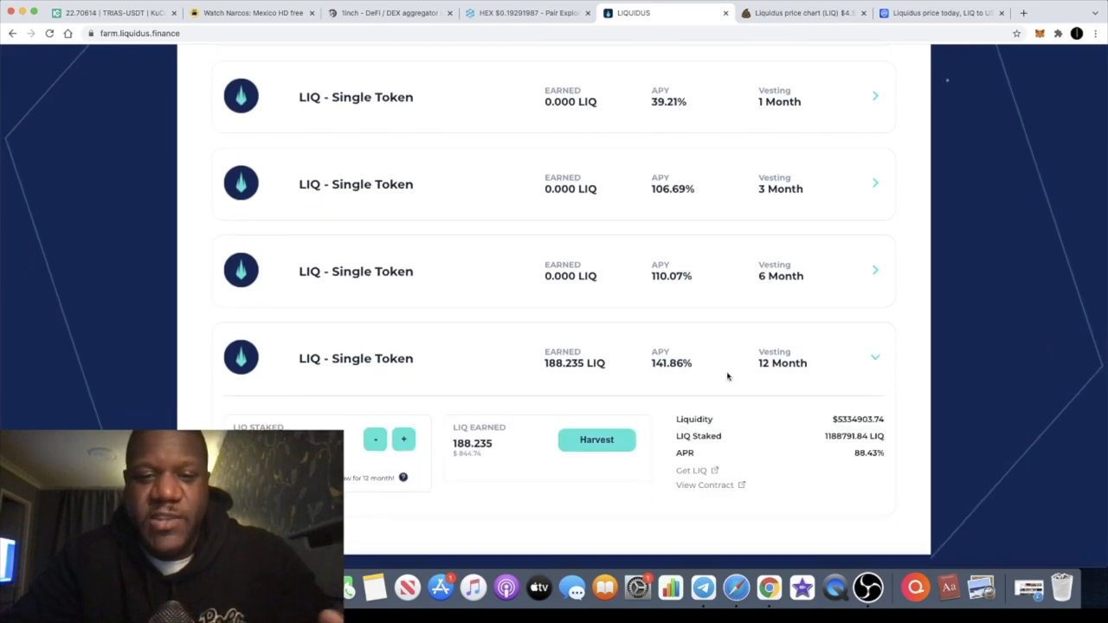
mouse_move(667, 379)
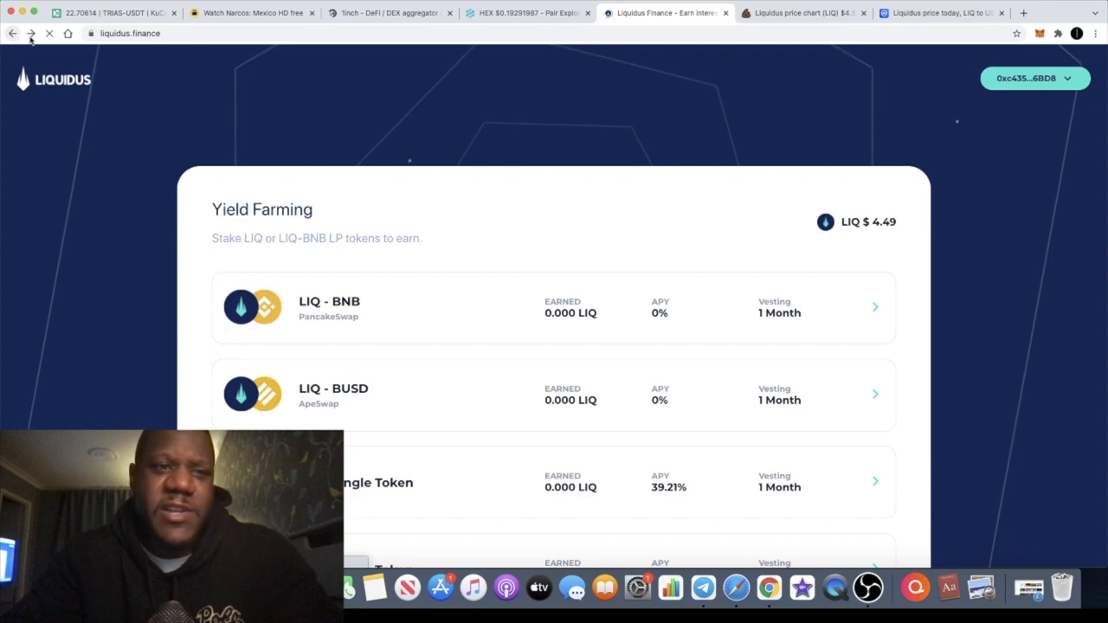
- Go back to the homepage, scroll to the Premium table, and switch to PooCoin's LIQ chart
left_click(12, 33)
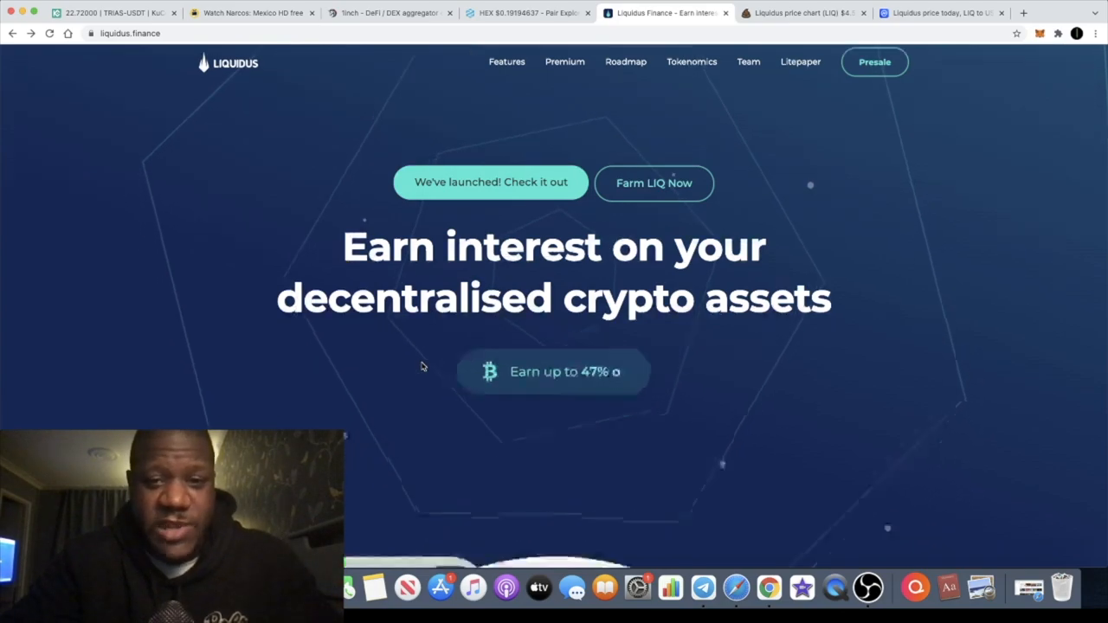
scroll("down", 3)
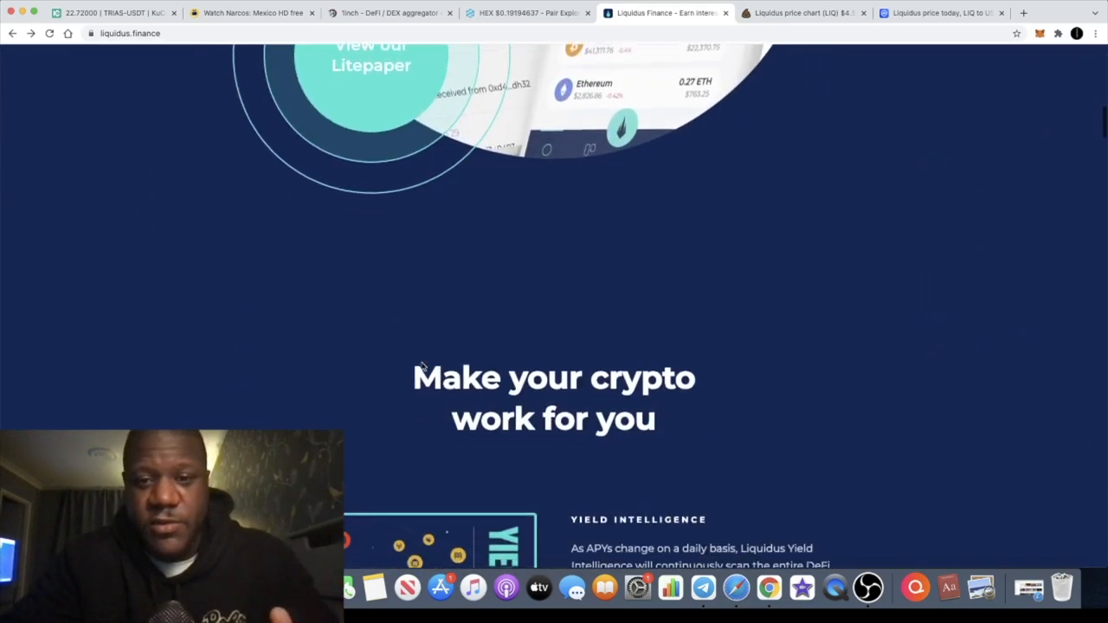
scroll("down", 3)
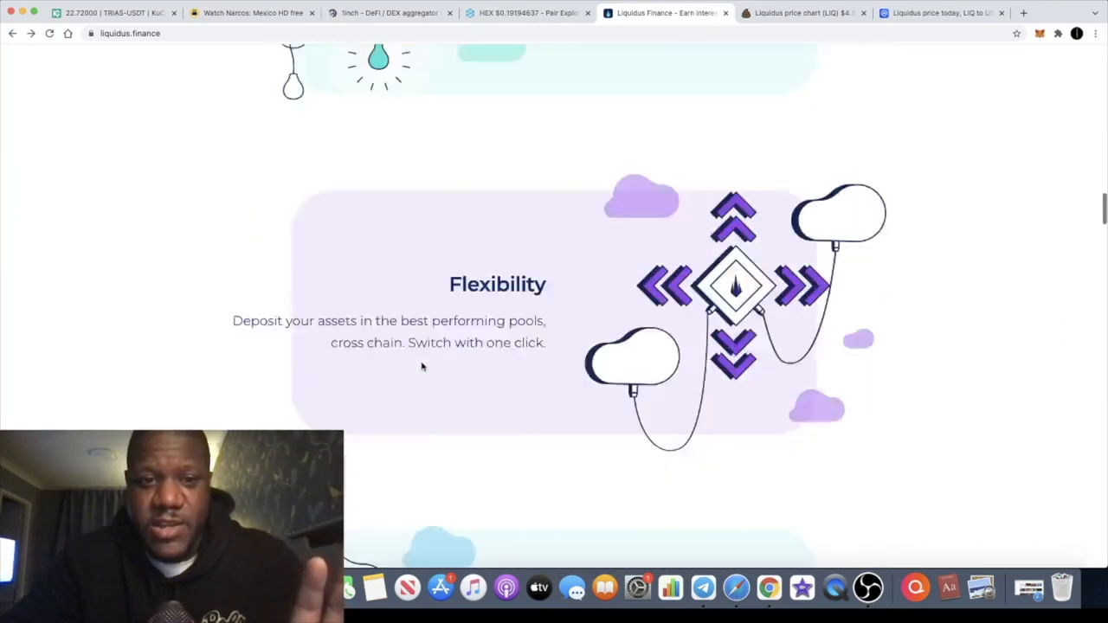
scroll("down", 3)
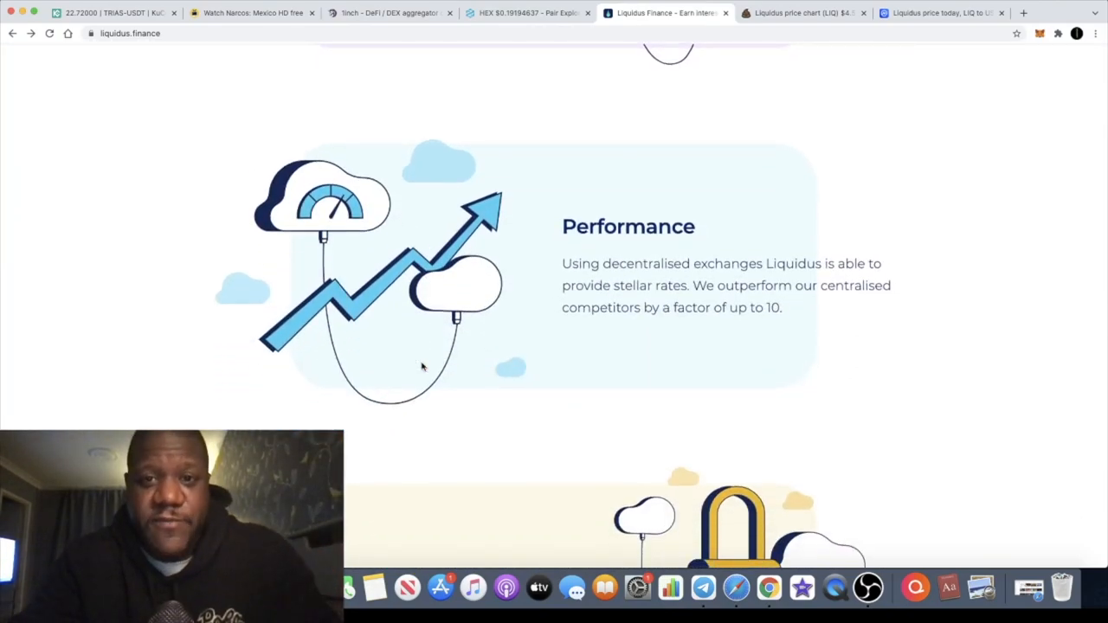
scroll("down", 3)
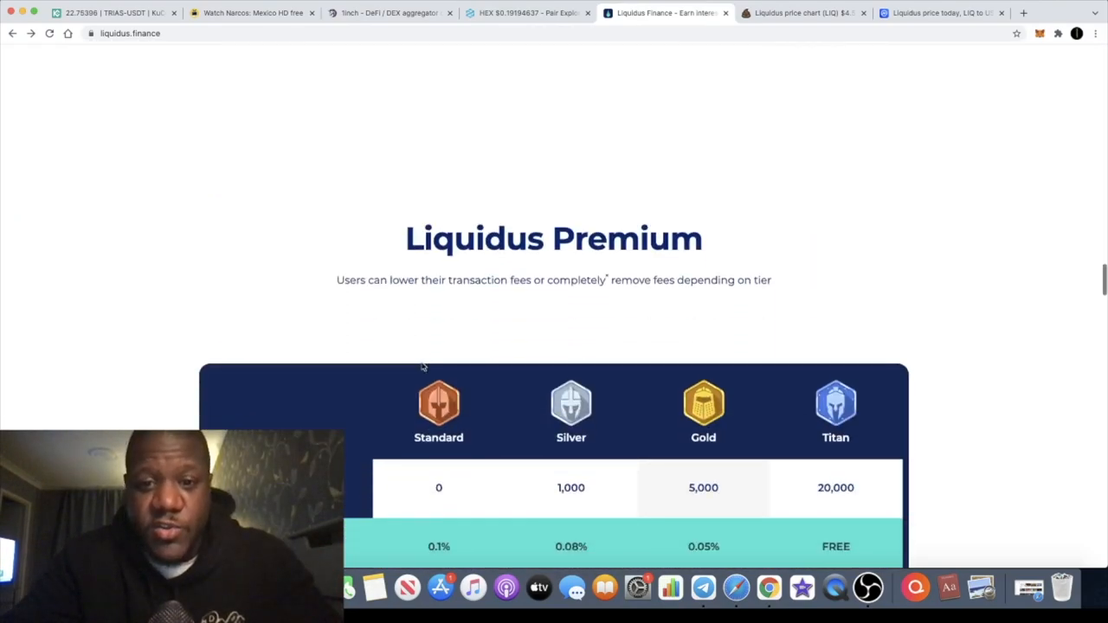
left_click(800, 12)
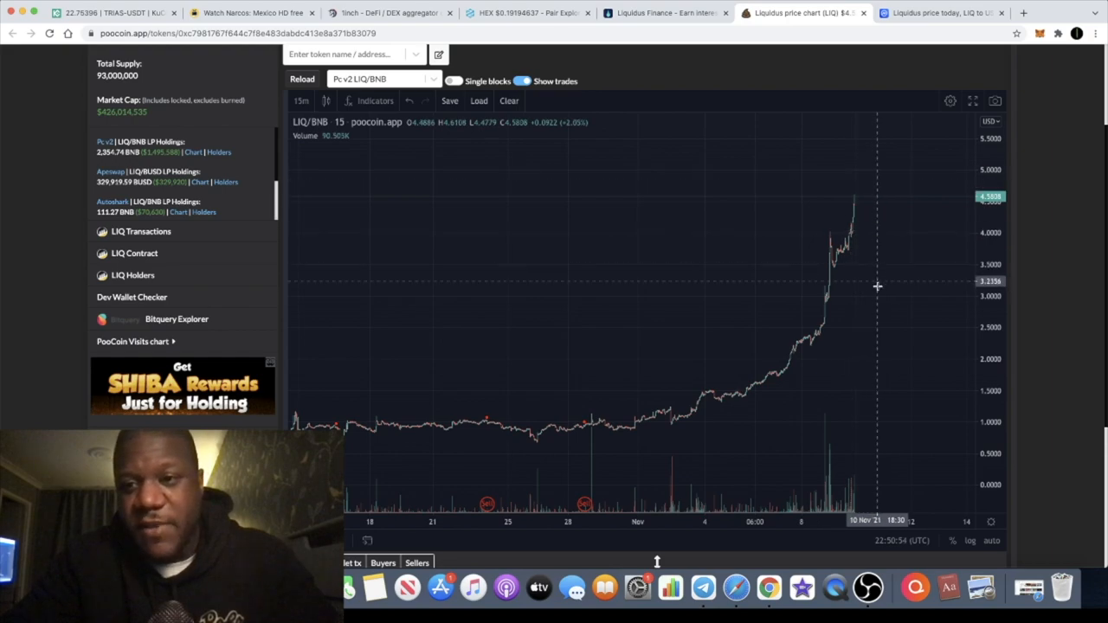
mouse_move(934, 378)
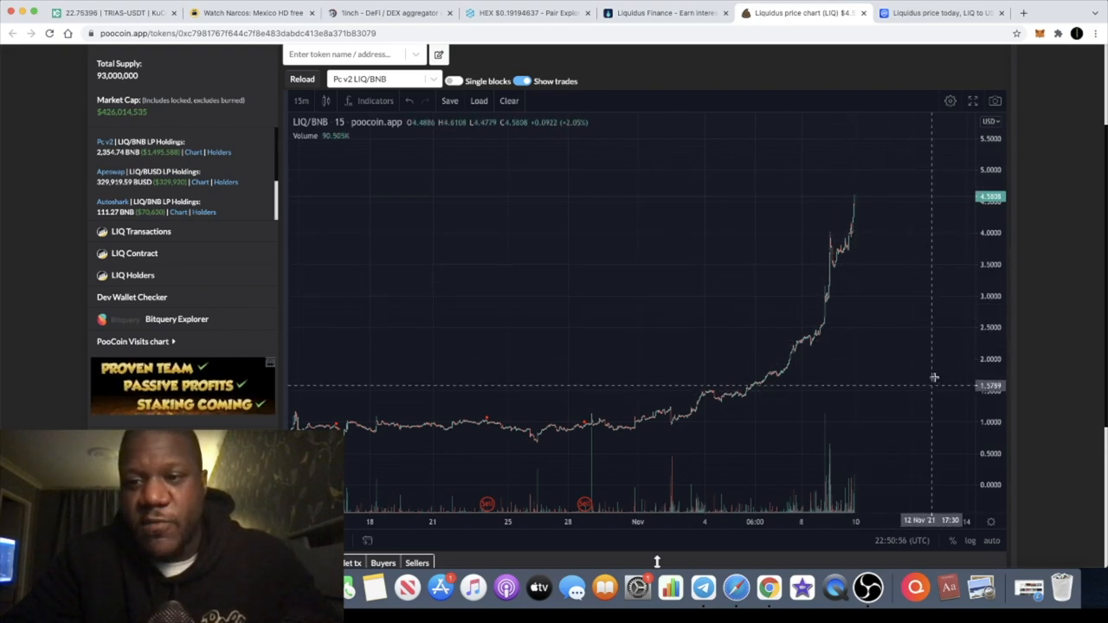
mouse_move(868, 200)
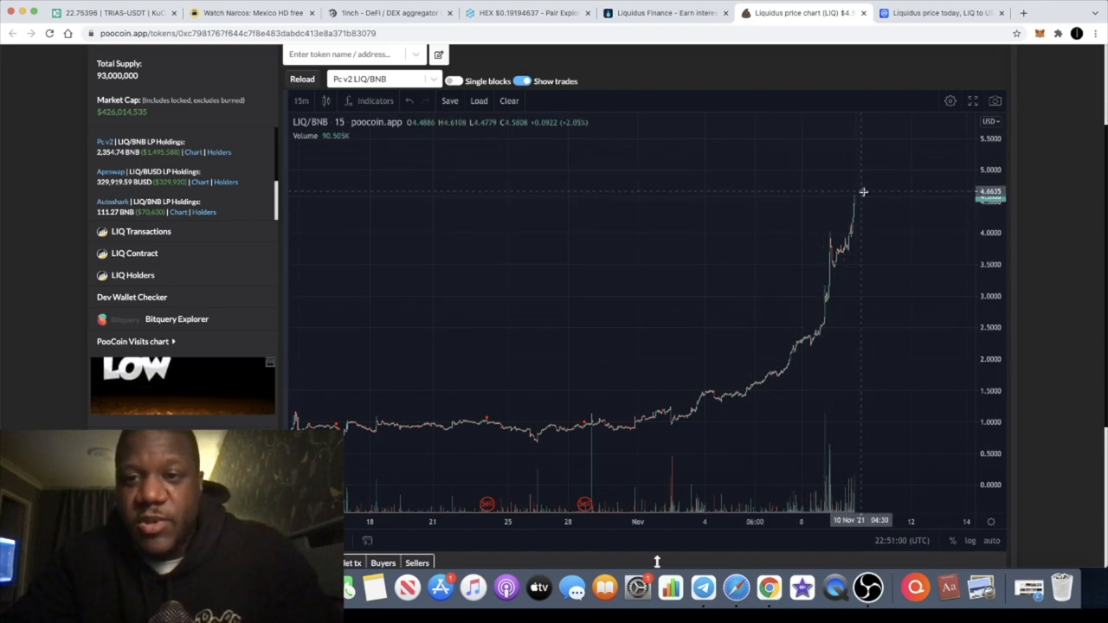
mouse_move(600, 135)
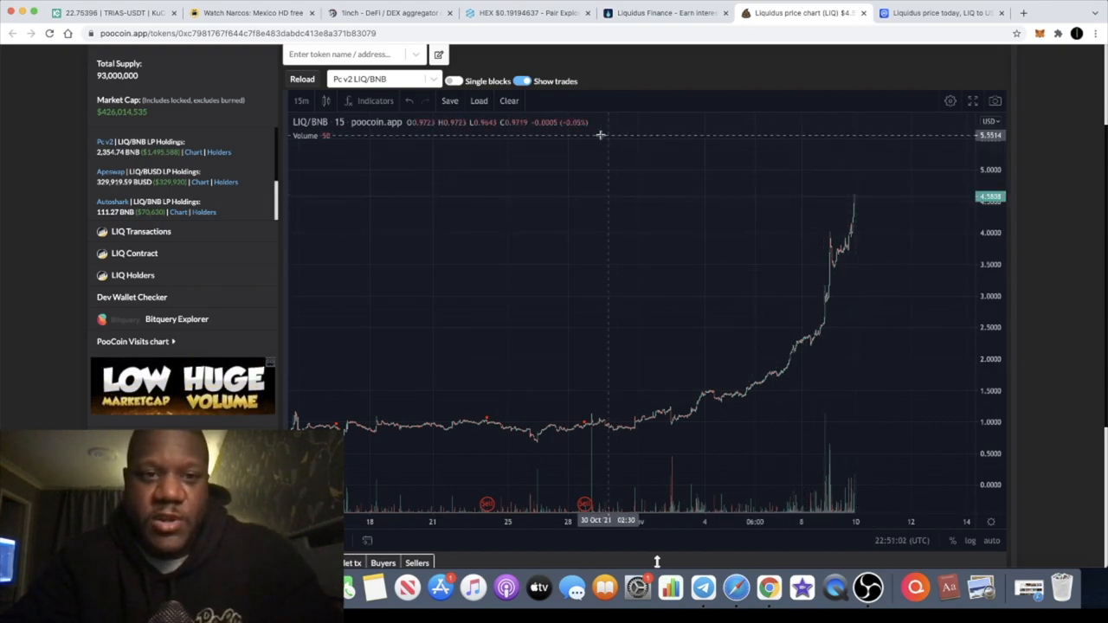
- Set the LIQ/BNB chart interval to 4 hours
left_click(301, 101)
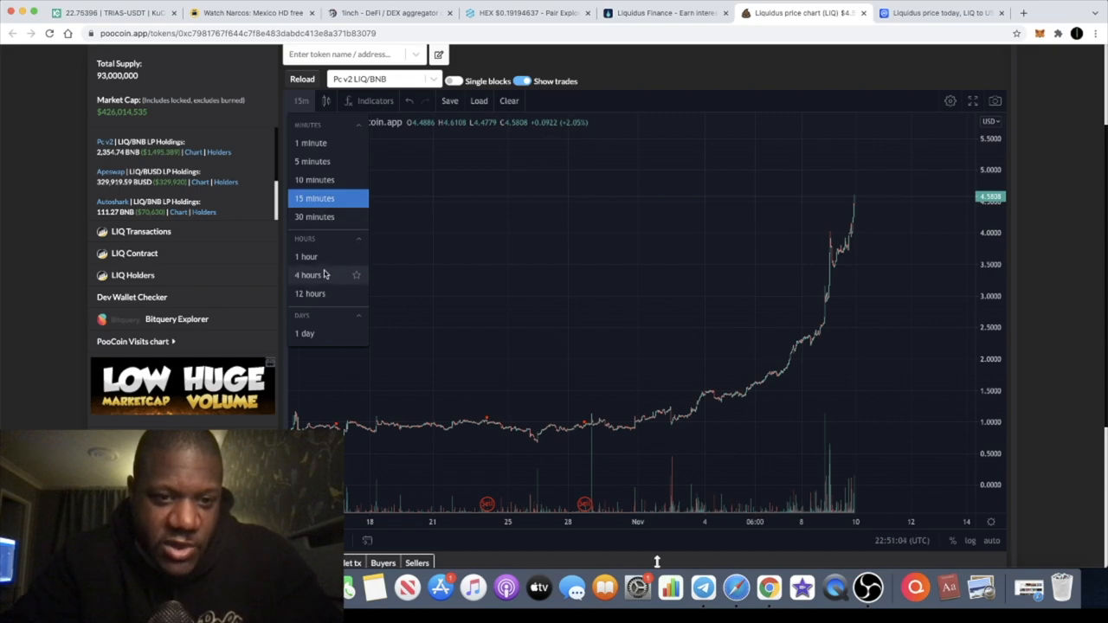
left_click(309, 274)
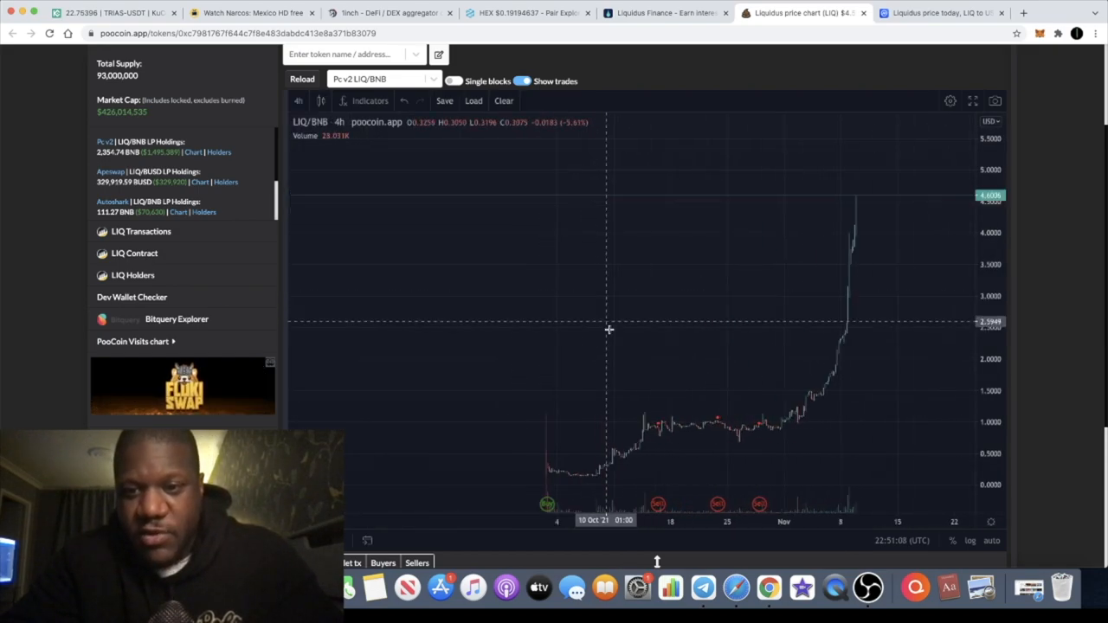
mouse_move(872, 202)
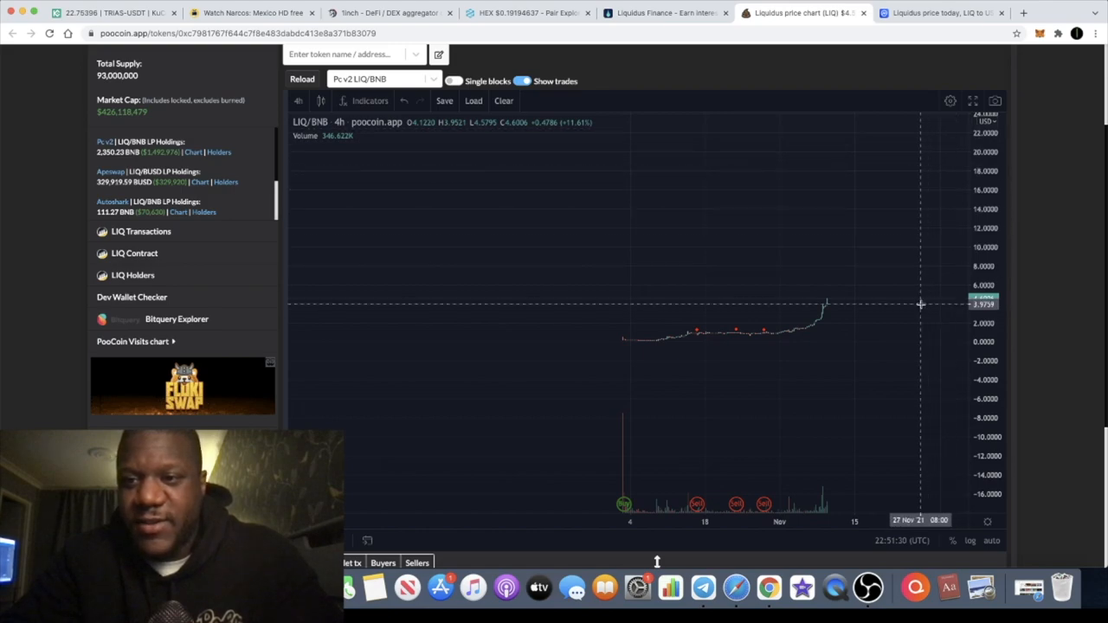
mouse_move(920, 159)
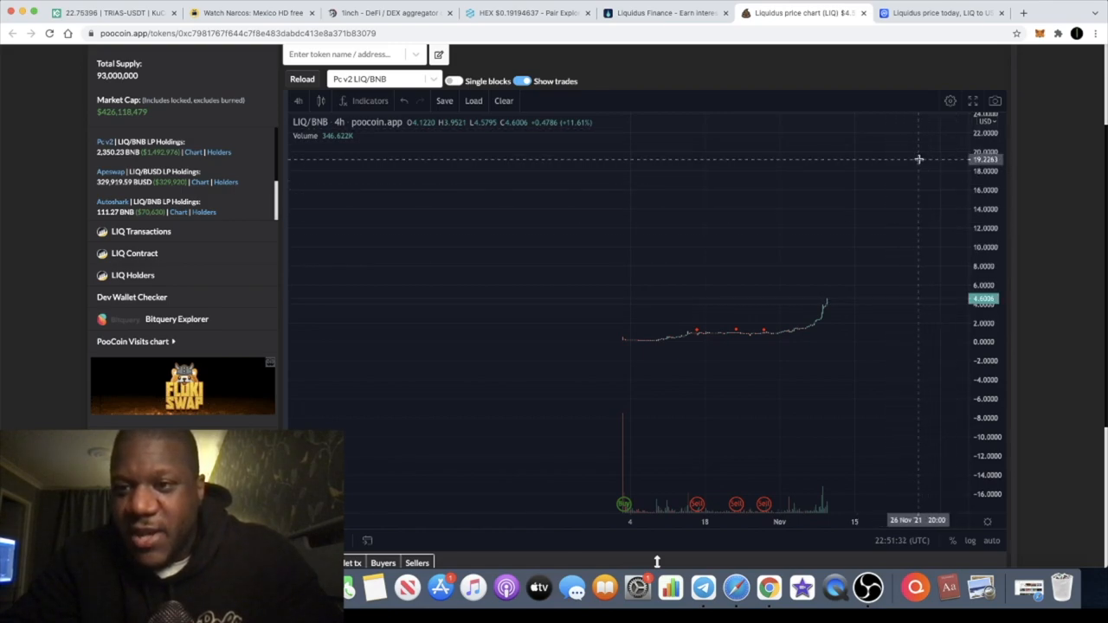
mouse_move(924, 140)
type("coingecko")
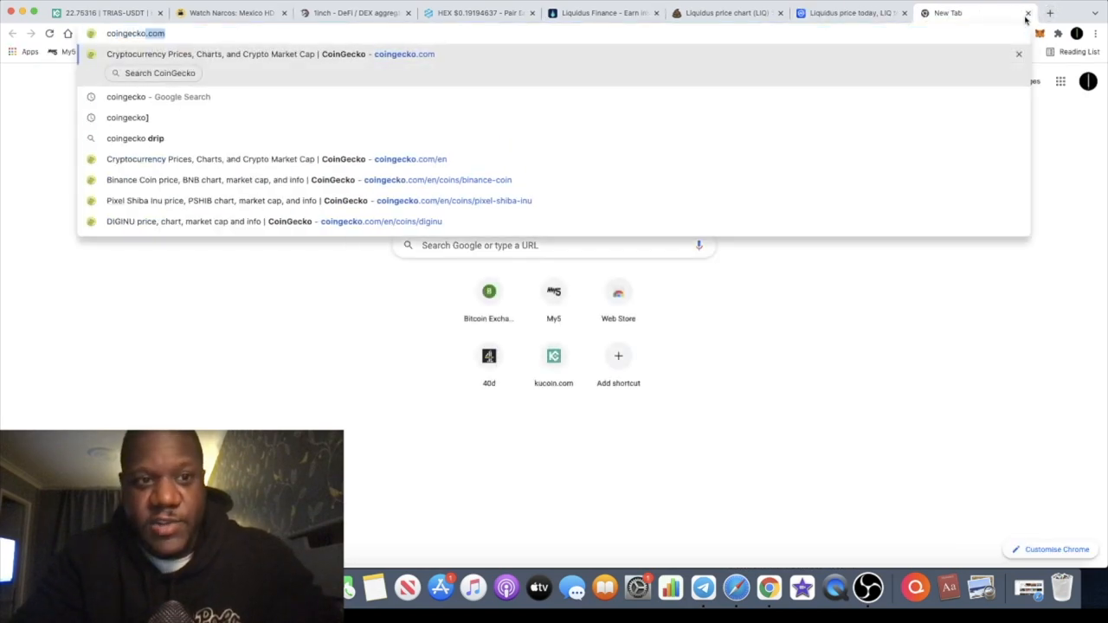
- Search CoinGecko for 'liq' and open the Liquidus (LIQ) page showing $4.50, up 46.4%
left_click(269, 53)
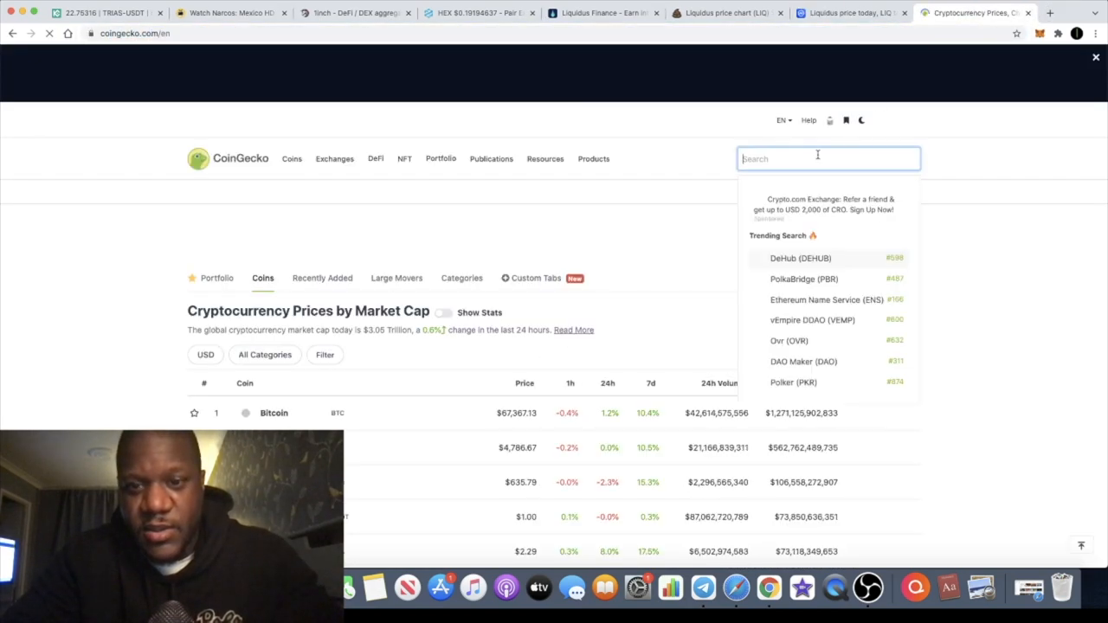
type("liq")
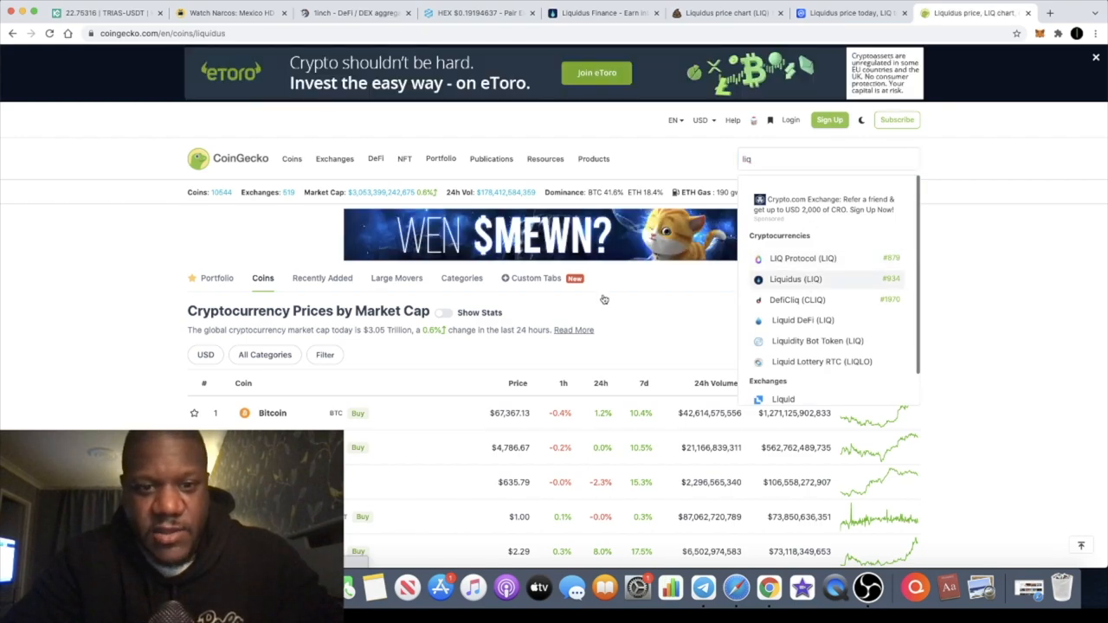
left_click(795, 279)
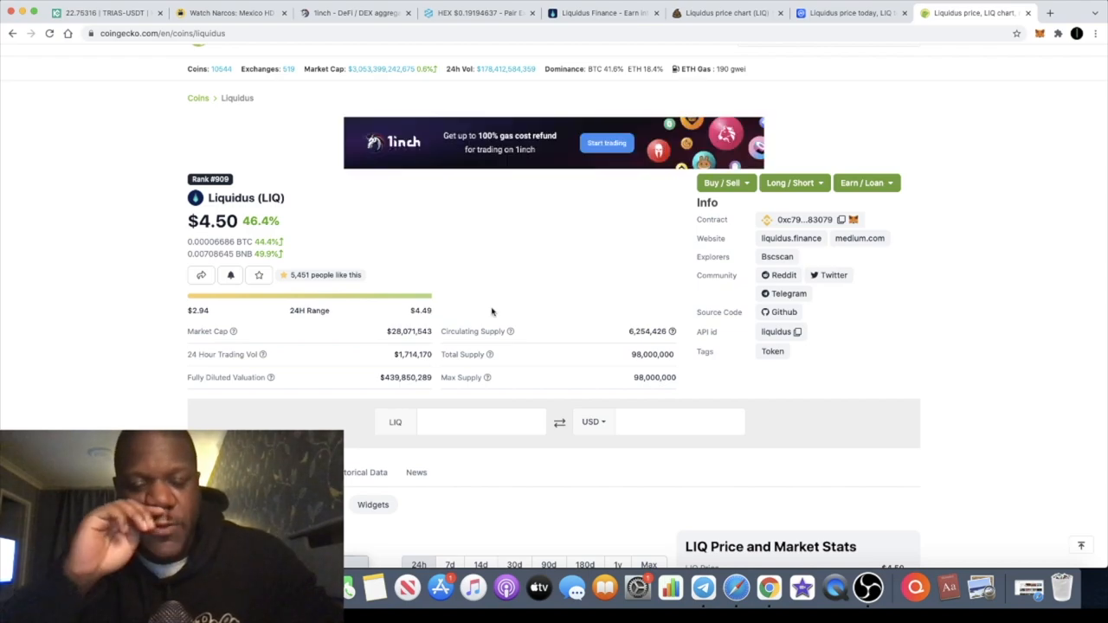
scroll("down", 3)
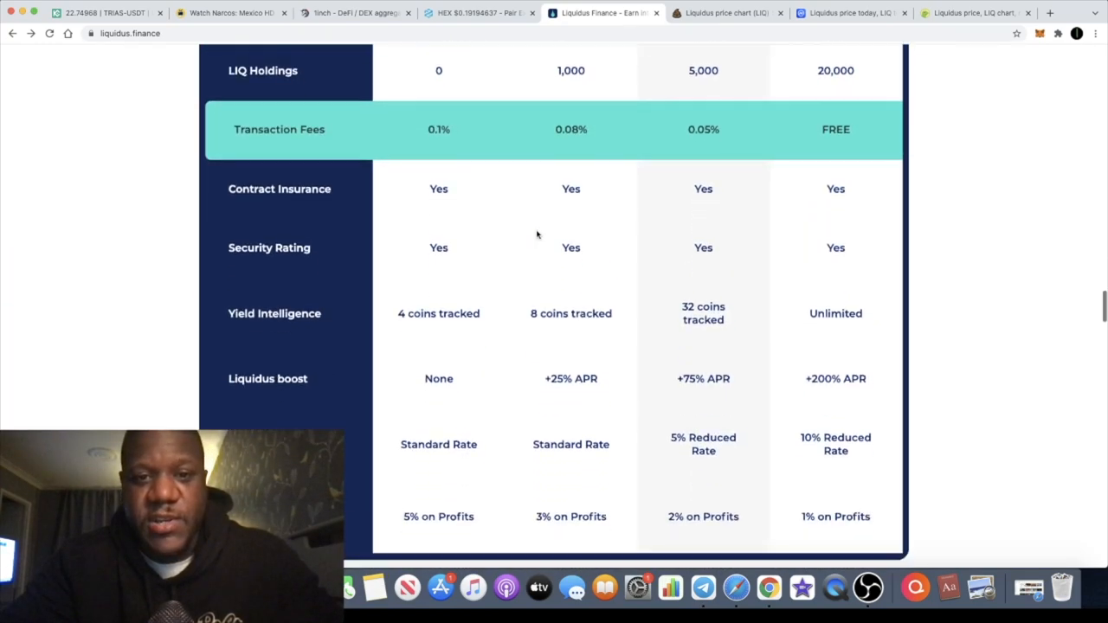
- Skim the Liquidus roadmap stages and tokenomics breakdown, then go back to CoinGecko's $4.50 Liquidus page
scroll("down", 3)
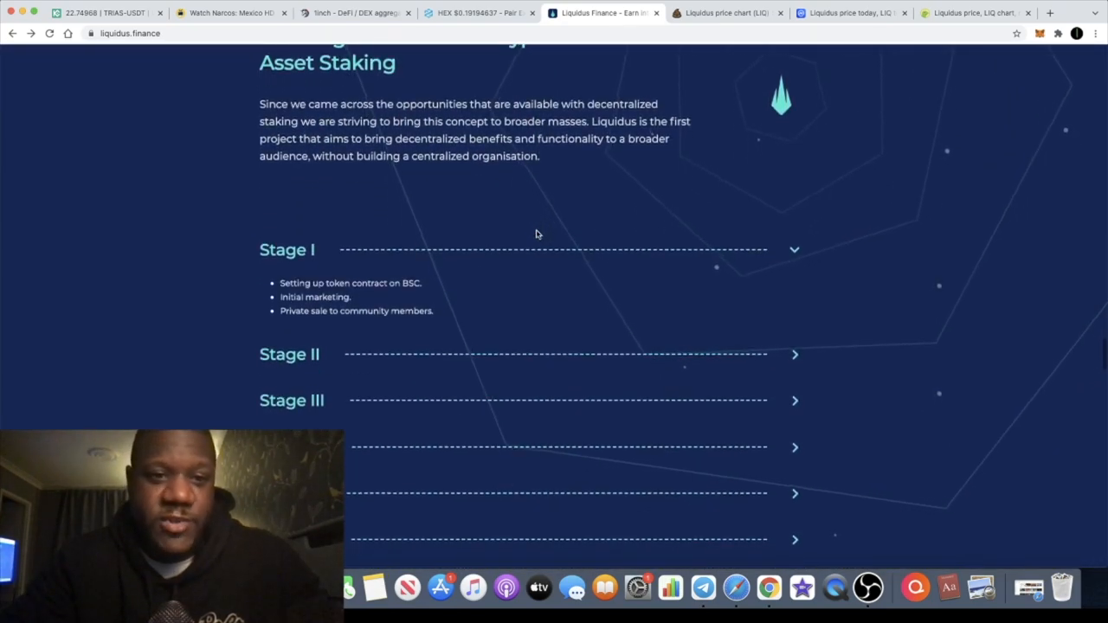
scroll("down", 3)
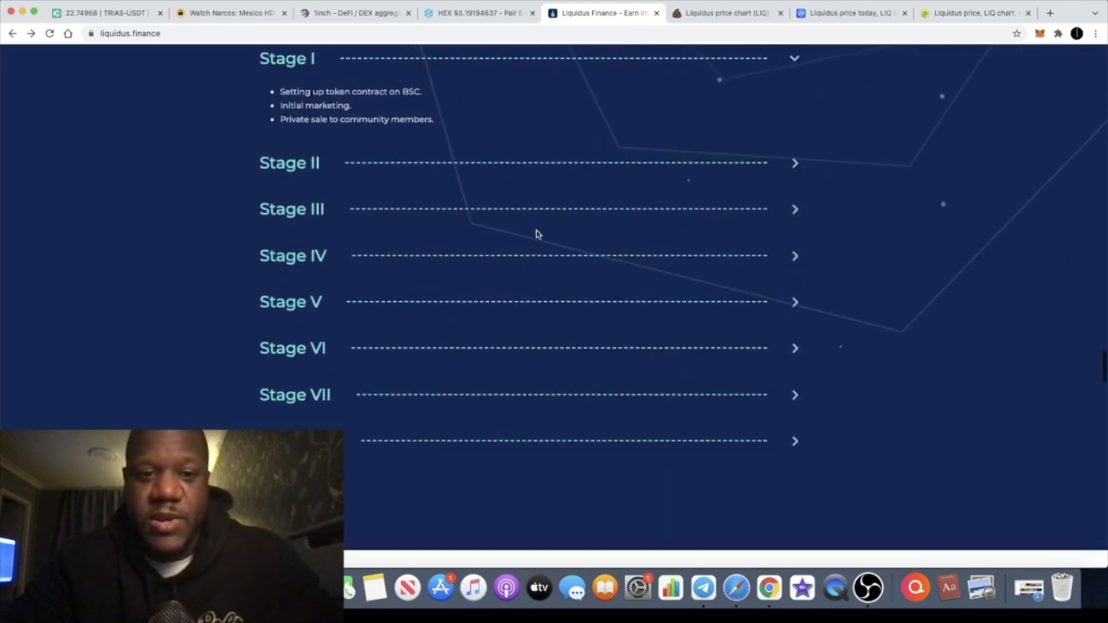
scroll("down", 3)
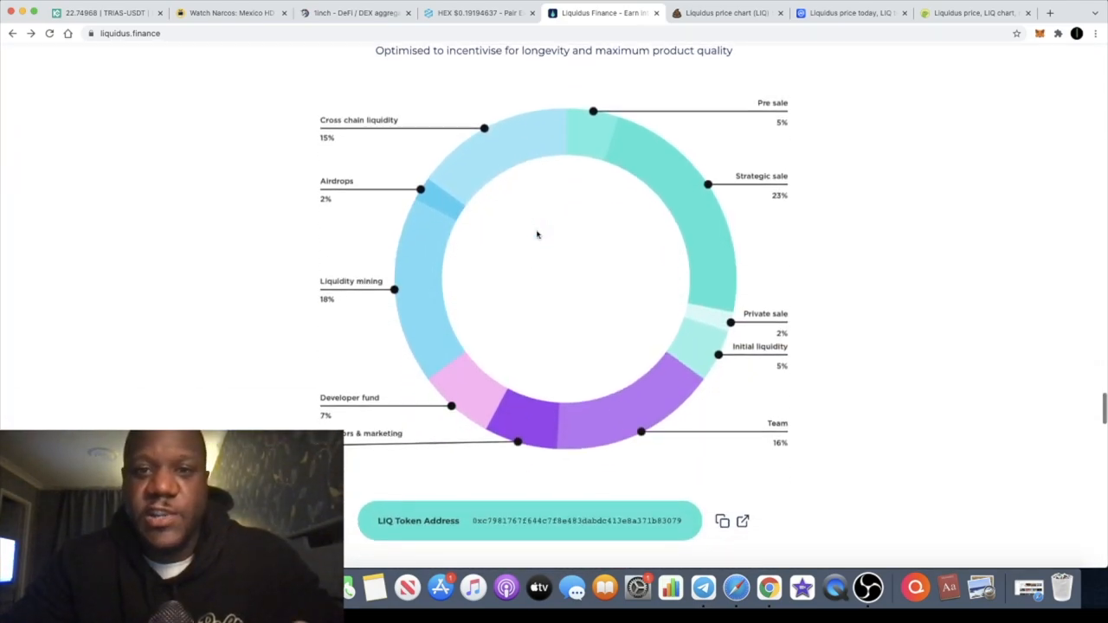
scroll("up", 3)
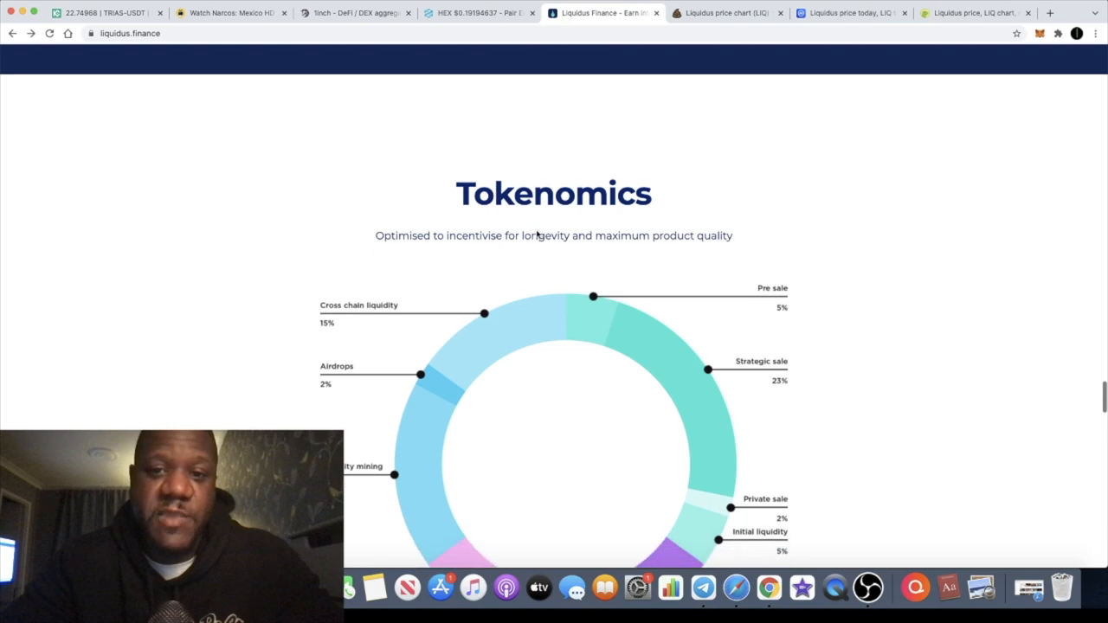
scroll("down", 3)
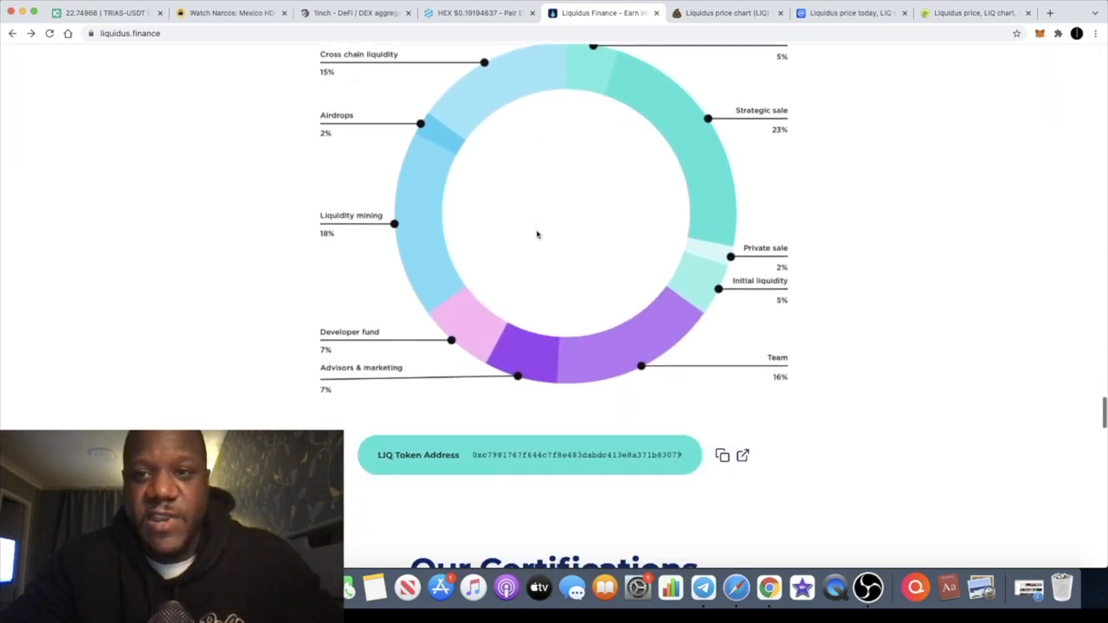
left_click(974, 12)
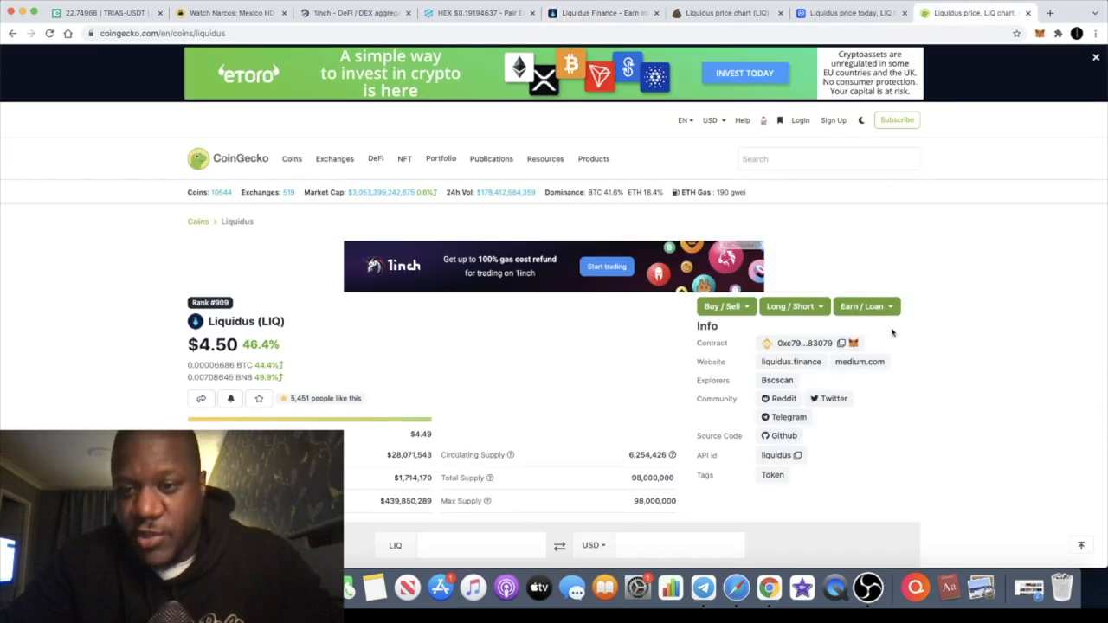
- Check CoinGecko's Liquidus stats ($28.07M market cap, 98M max supply), then return to the tokenomics chart
scroll("down", 3)
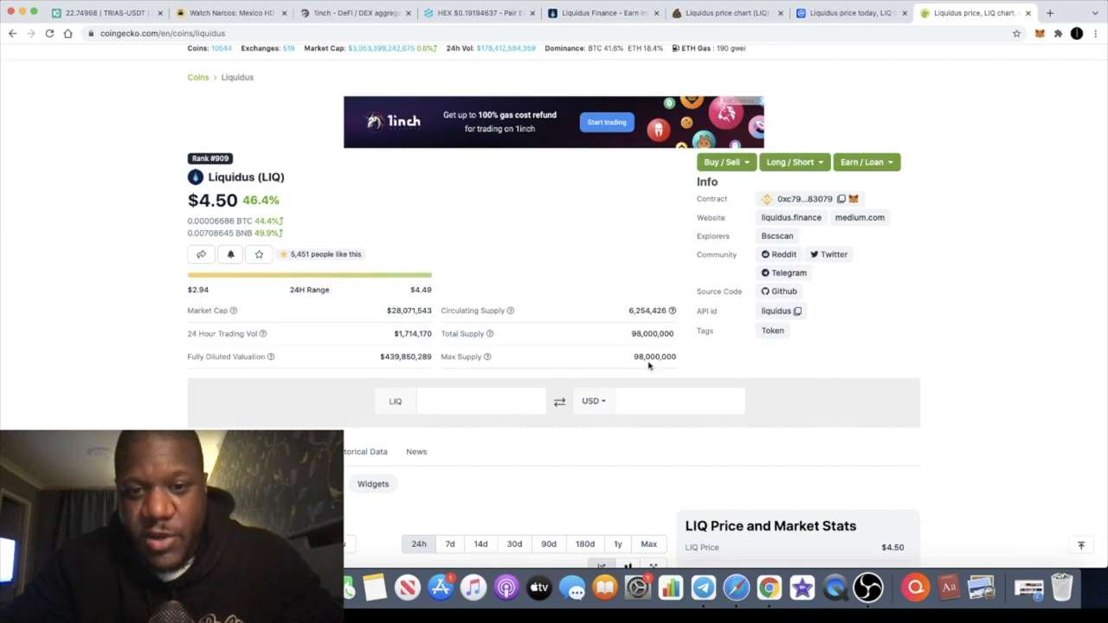
double_click(655, 355)
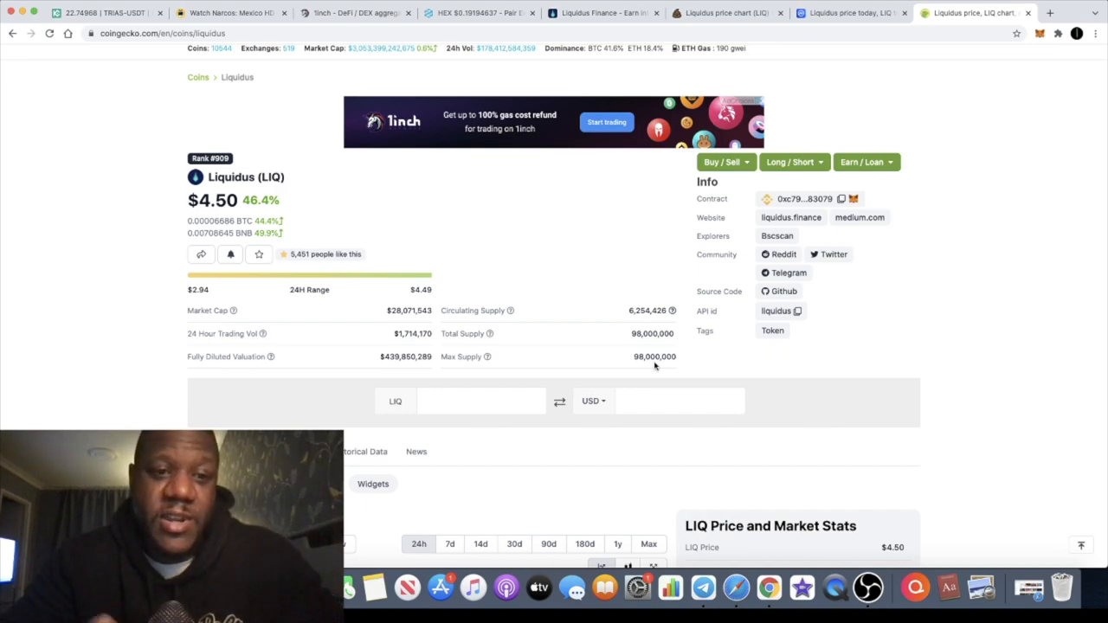
mouse_move(677, 186)
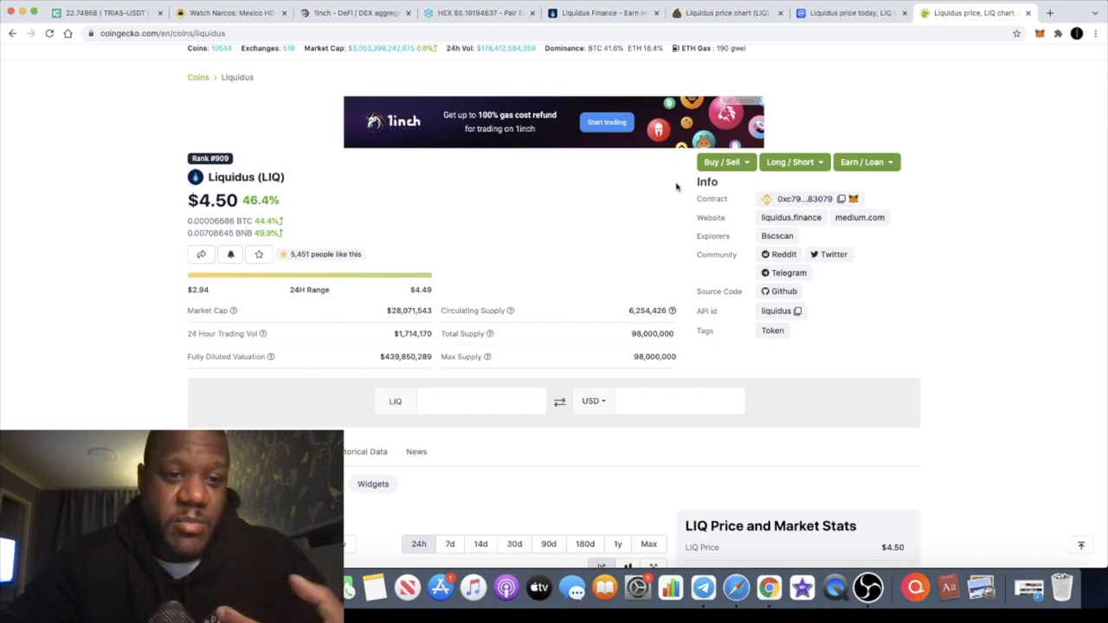
scroll("down", 3)
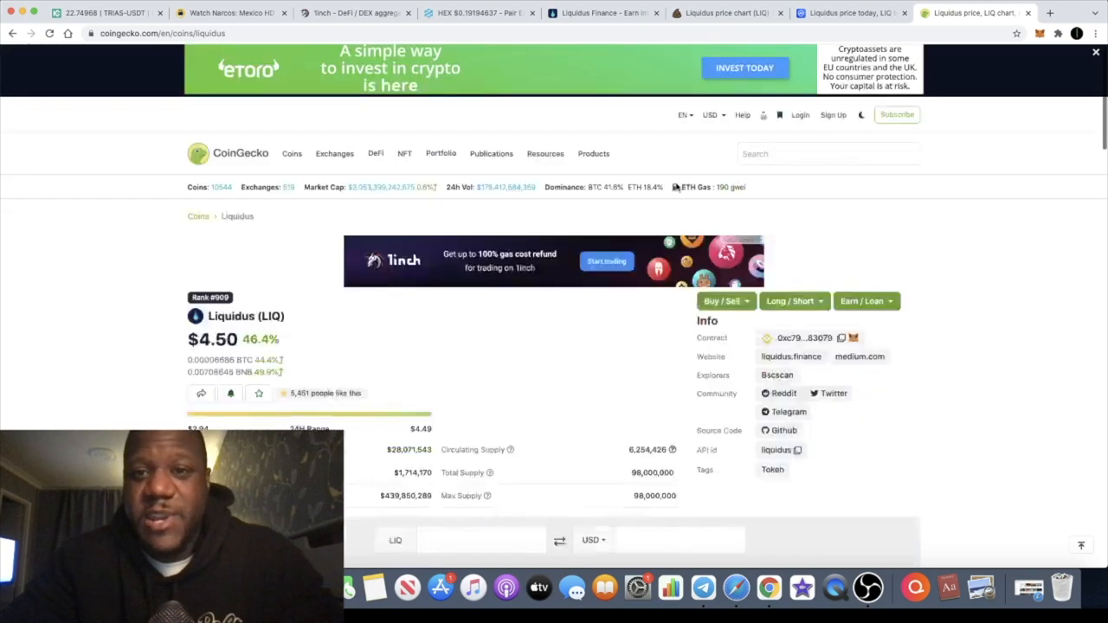
left_click(604, 12)
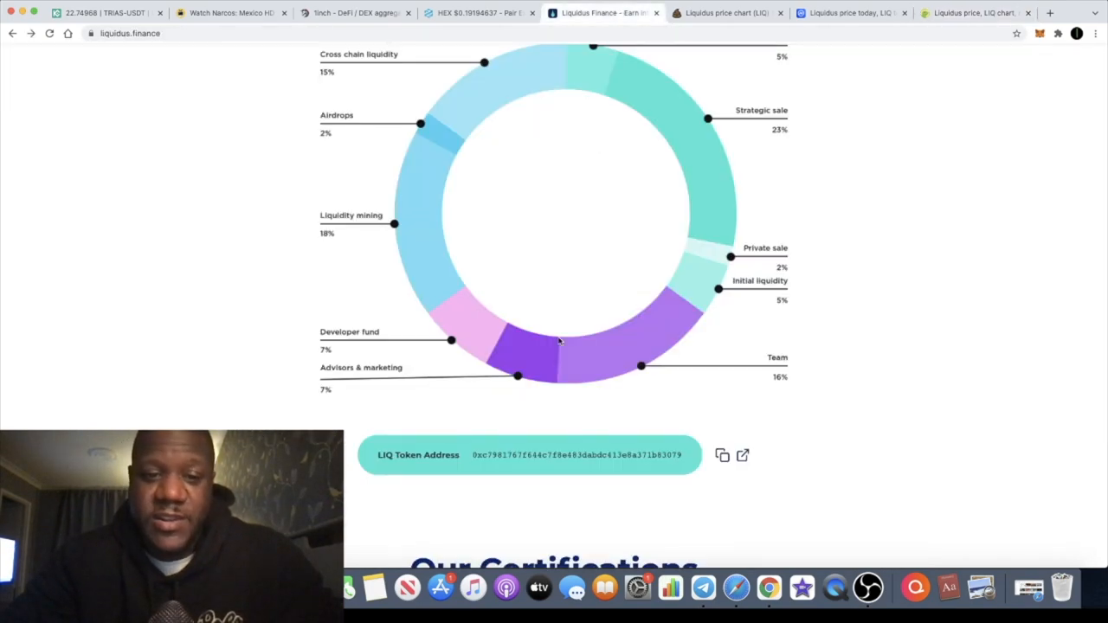
- Scroll past the TechRate and CertiK certifications down to The Team section
scroll("down", 3)
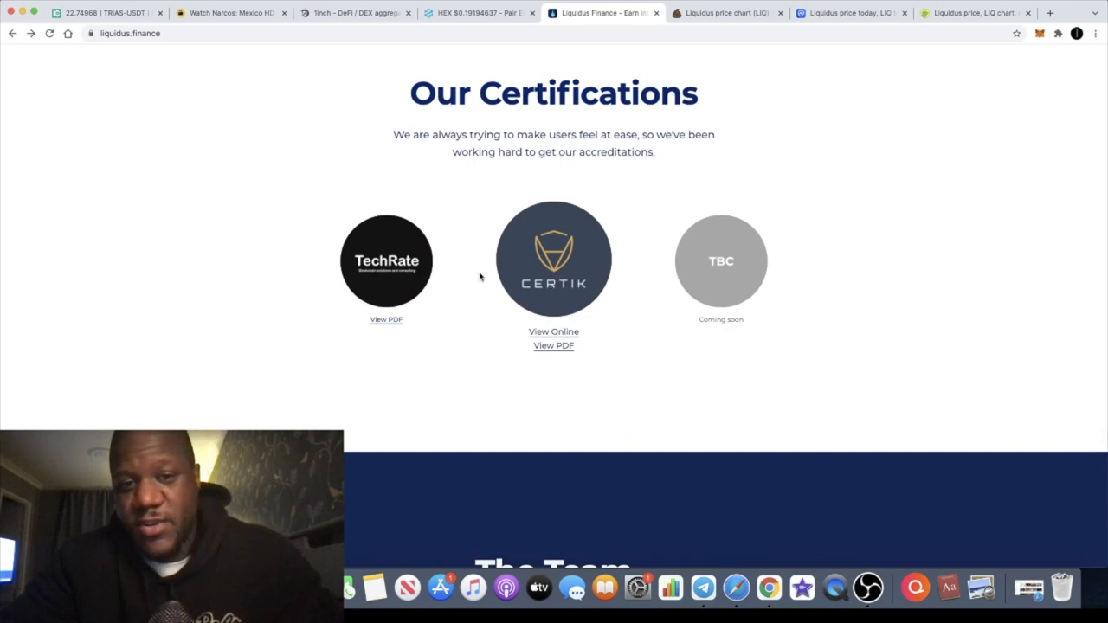
mouse_move(593, 310)
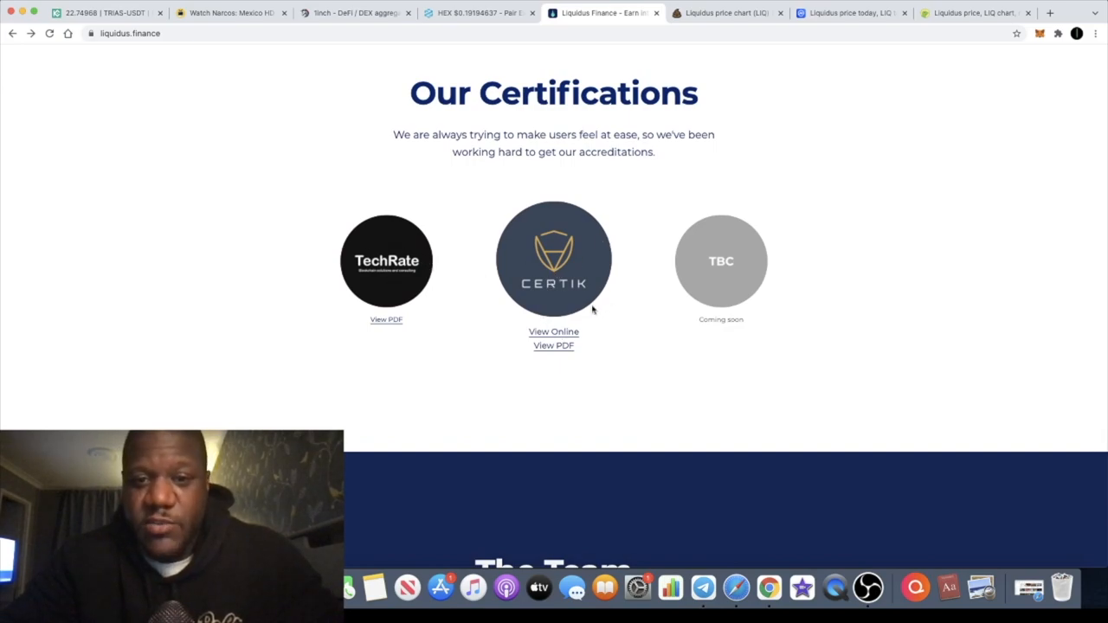
scroll("down", 3)
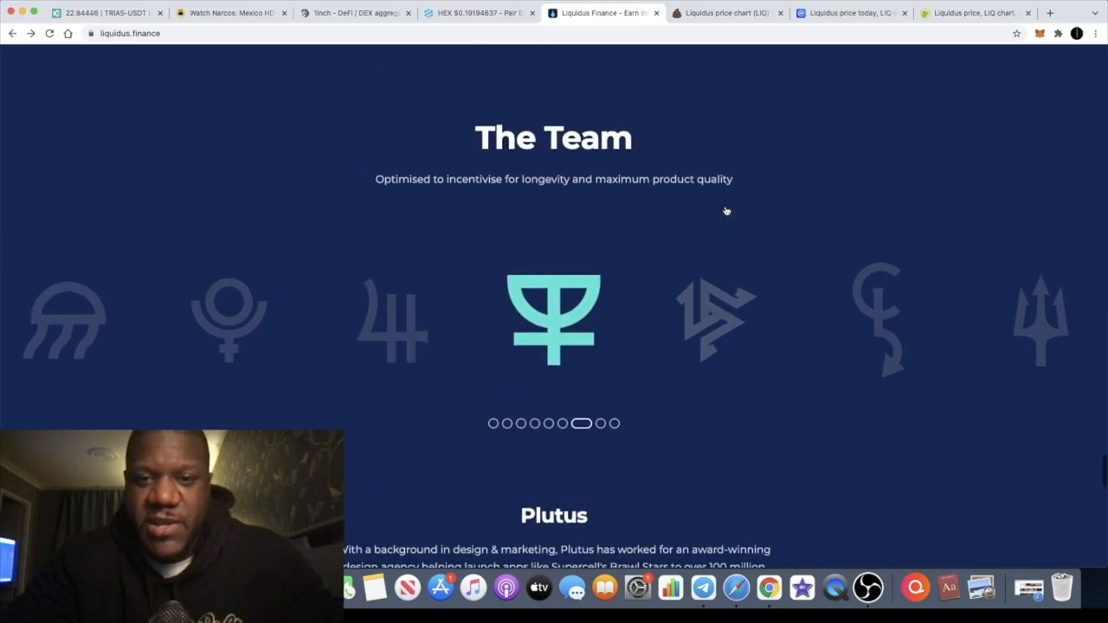
- Skim the homepage from the top through features and certifications to the pre-sale FAQ and footer
scroll("up", 3)
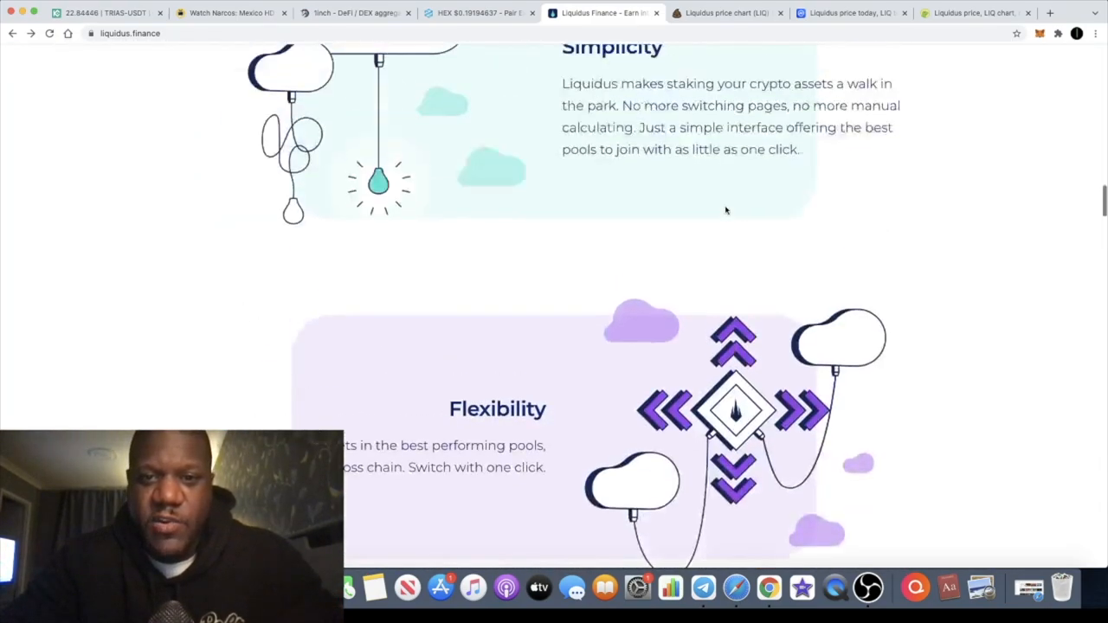
scroll("up", 3)
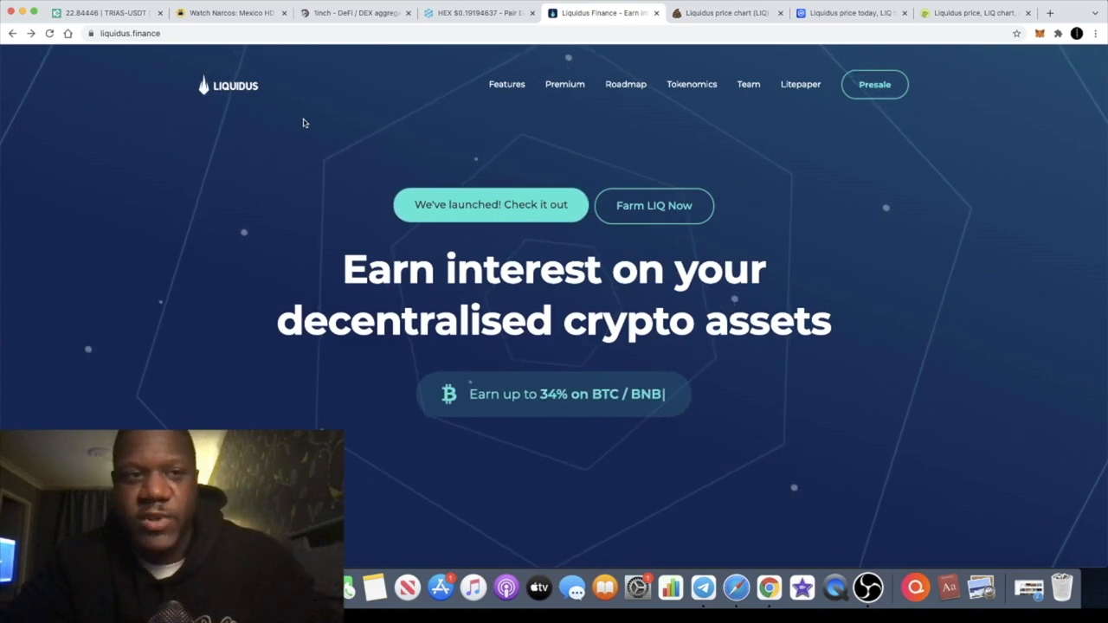
scroll("down", 3)
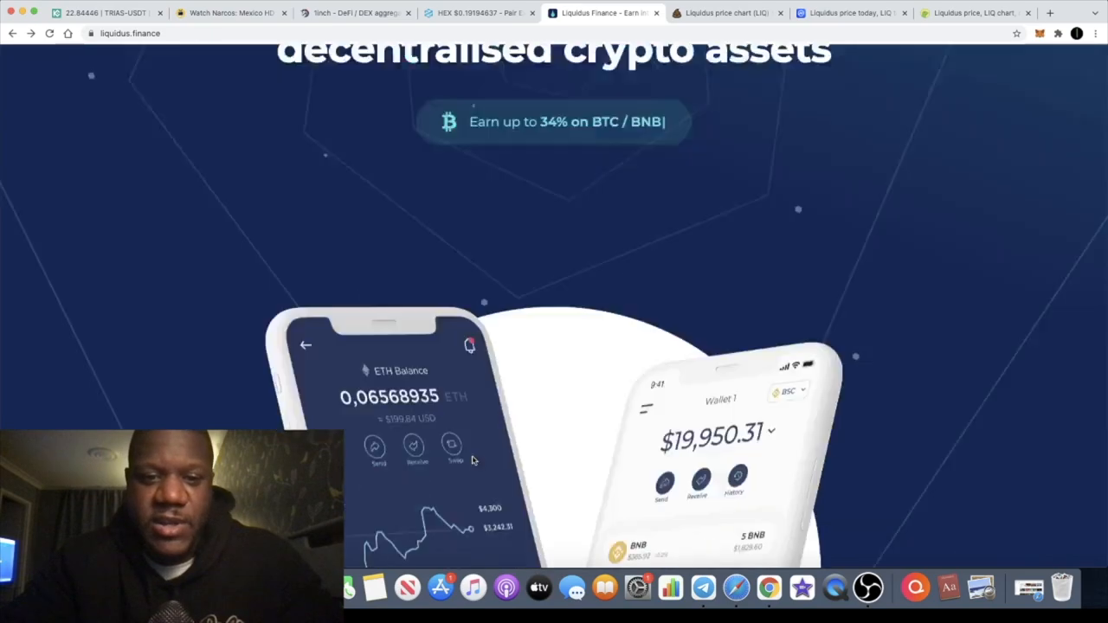
scroll("down", 3)
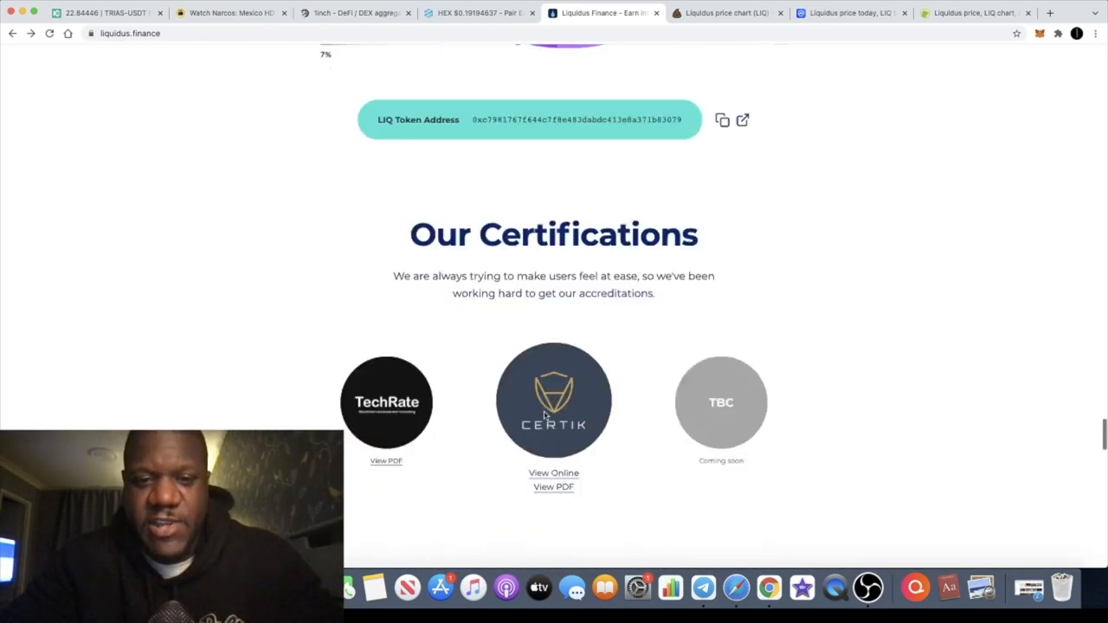
scroll("down", 3)
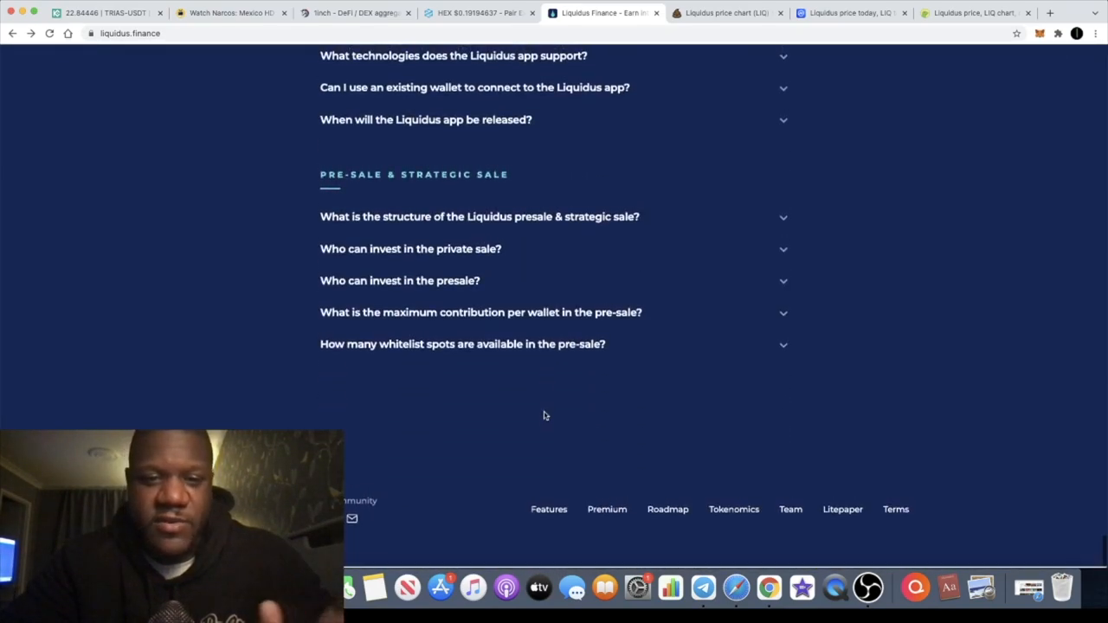